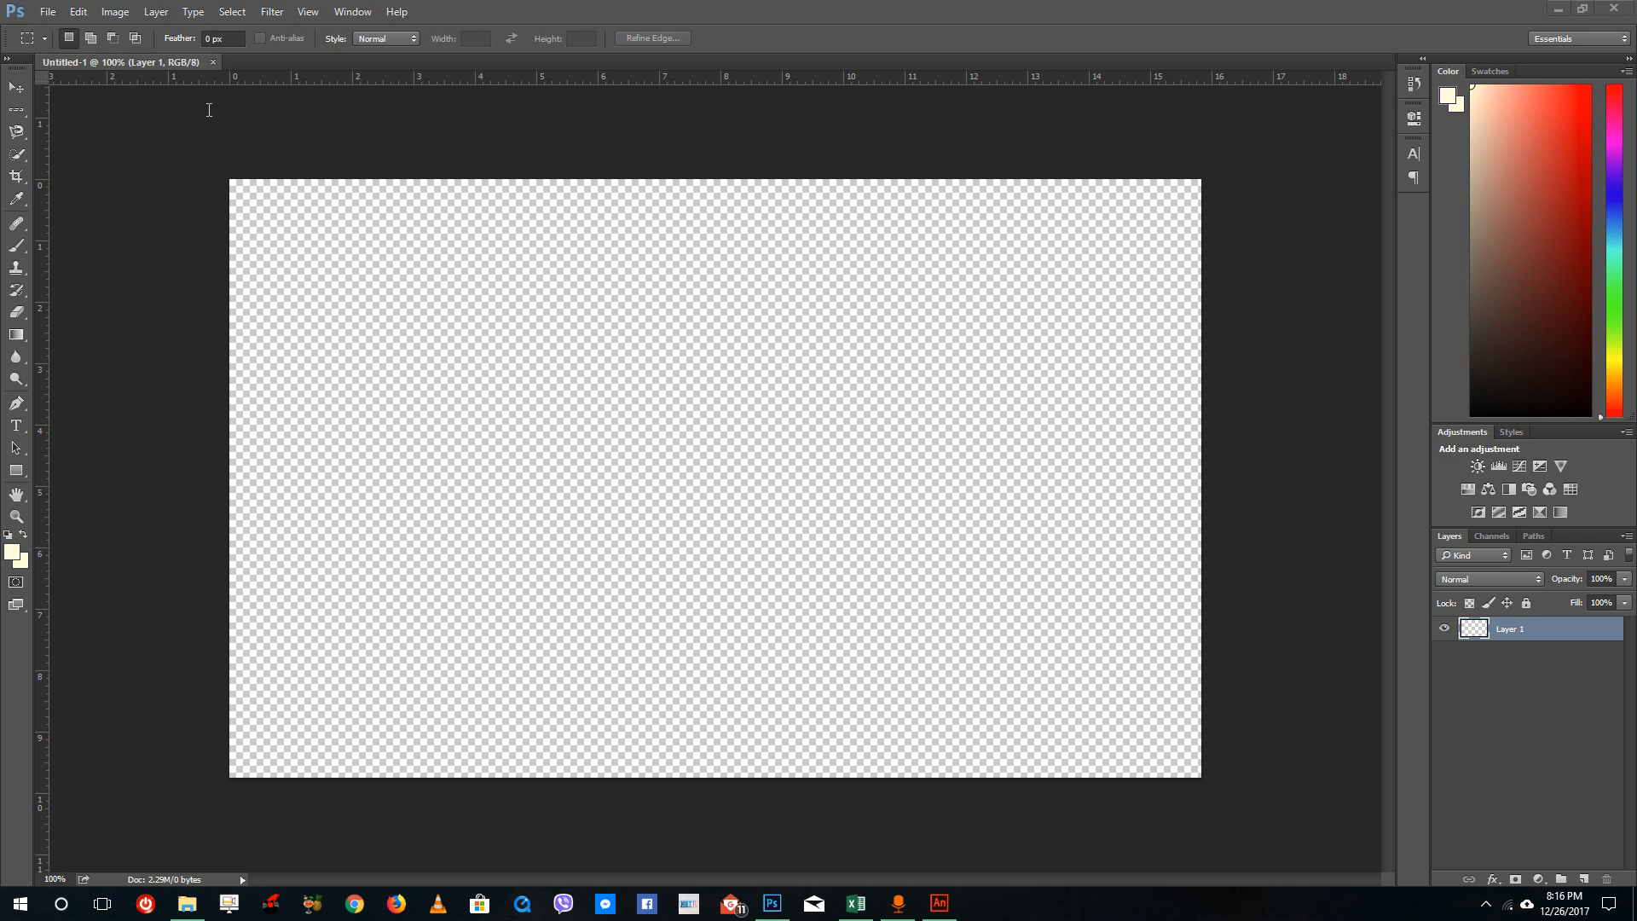
Step: Create a new 200 × 200 pixel document with a transparent background via File > New
click(48, 12)
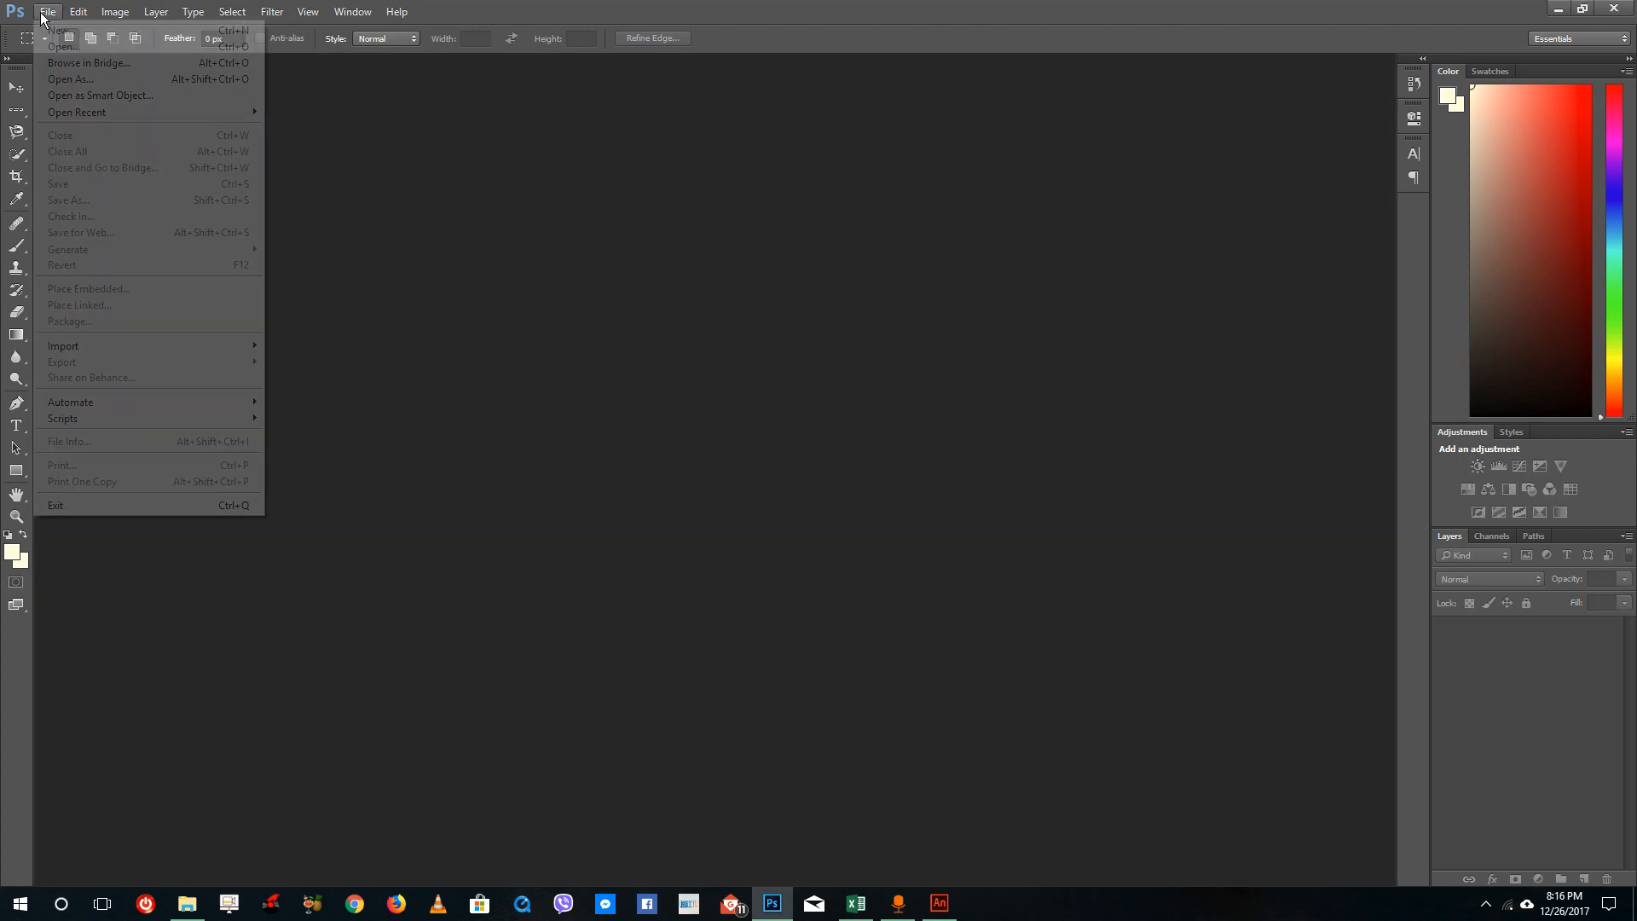
mouse_move(61, 29)
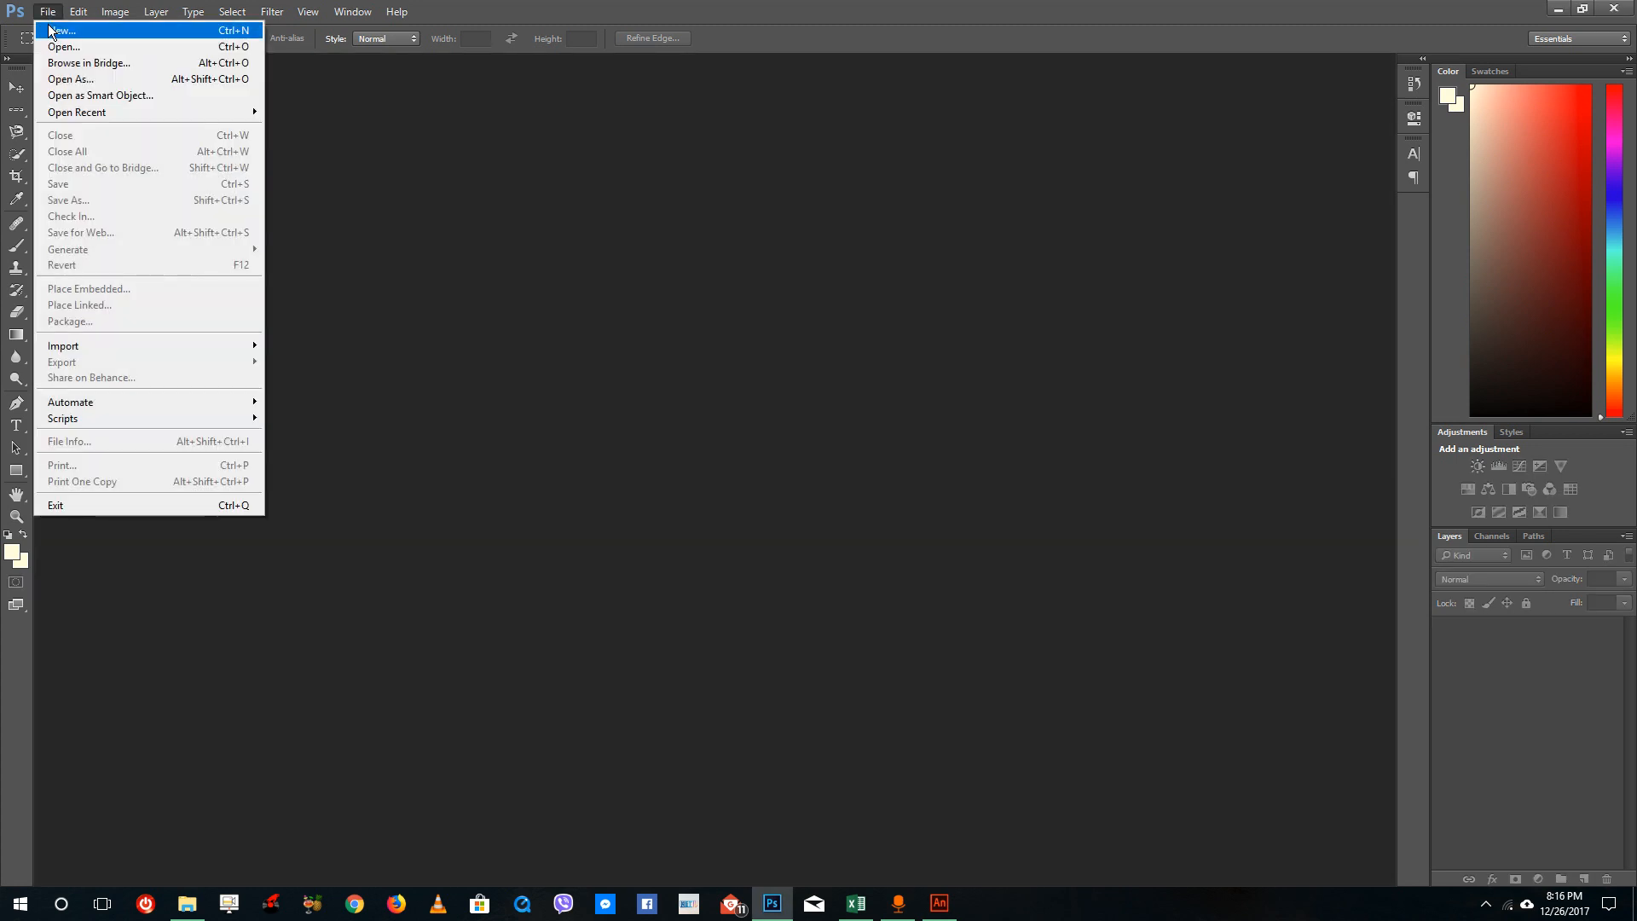
click(61, 29)
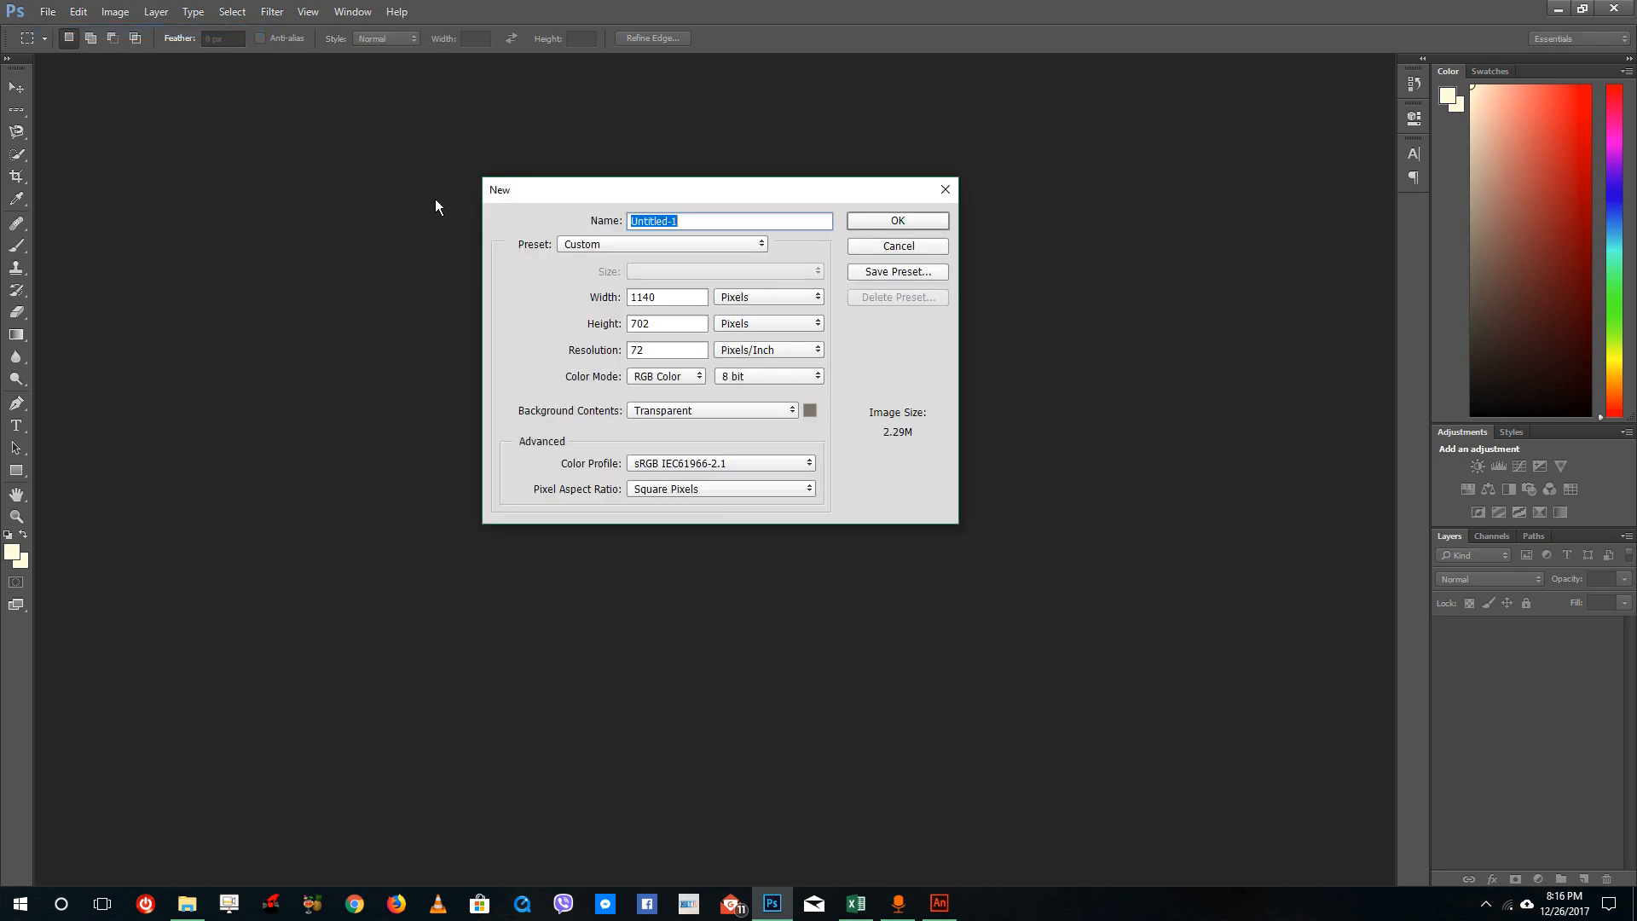
click(661, 244)
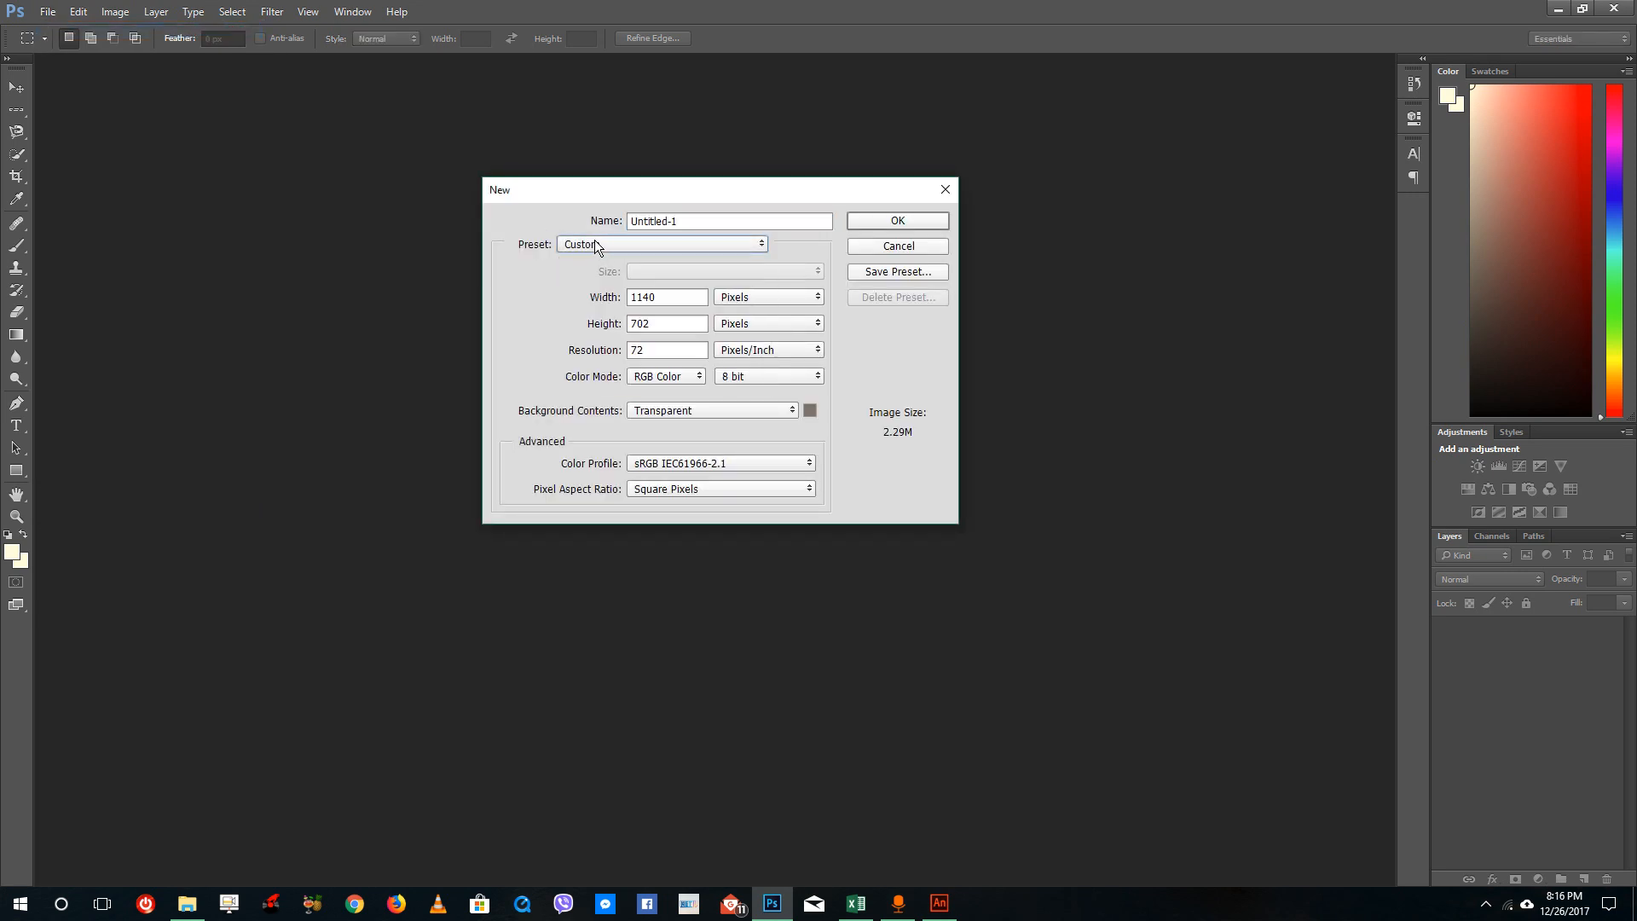
click(661, 244)
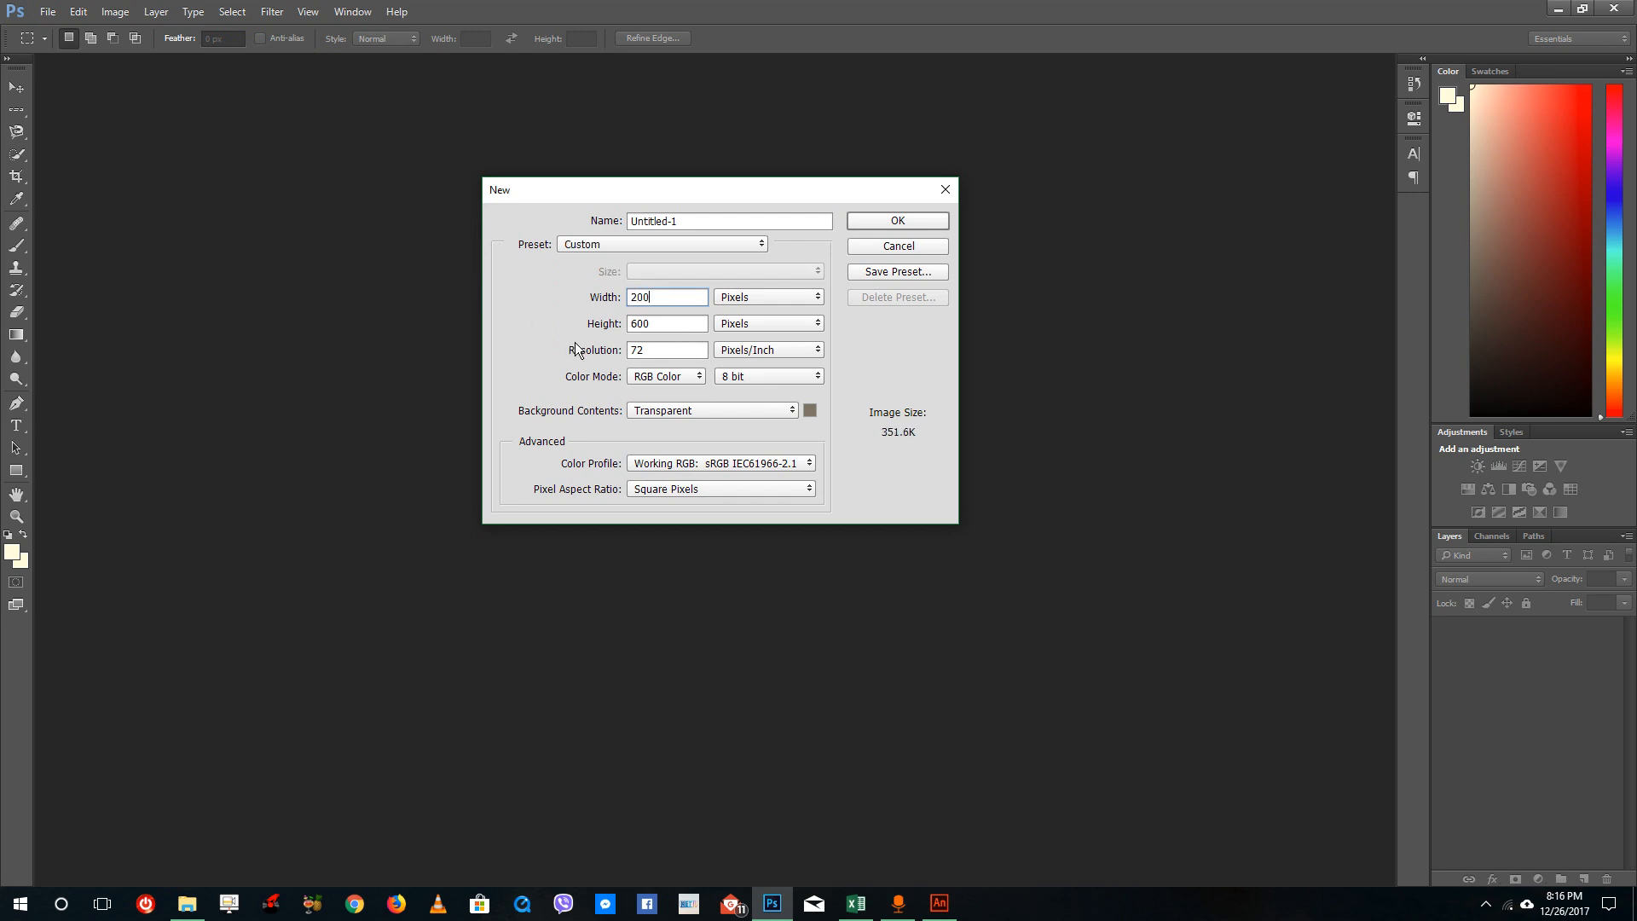
text(200)
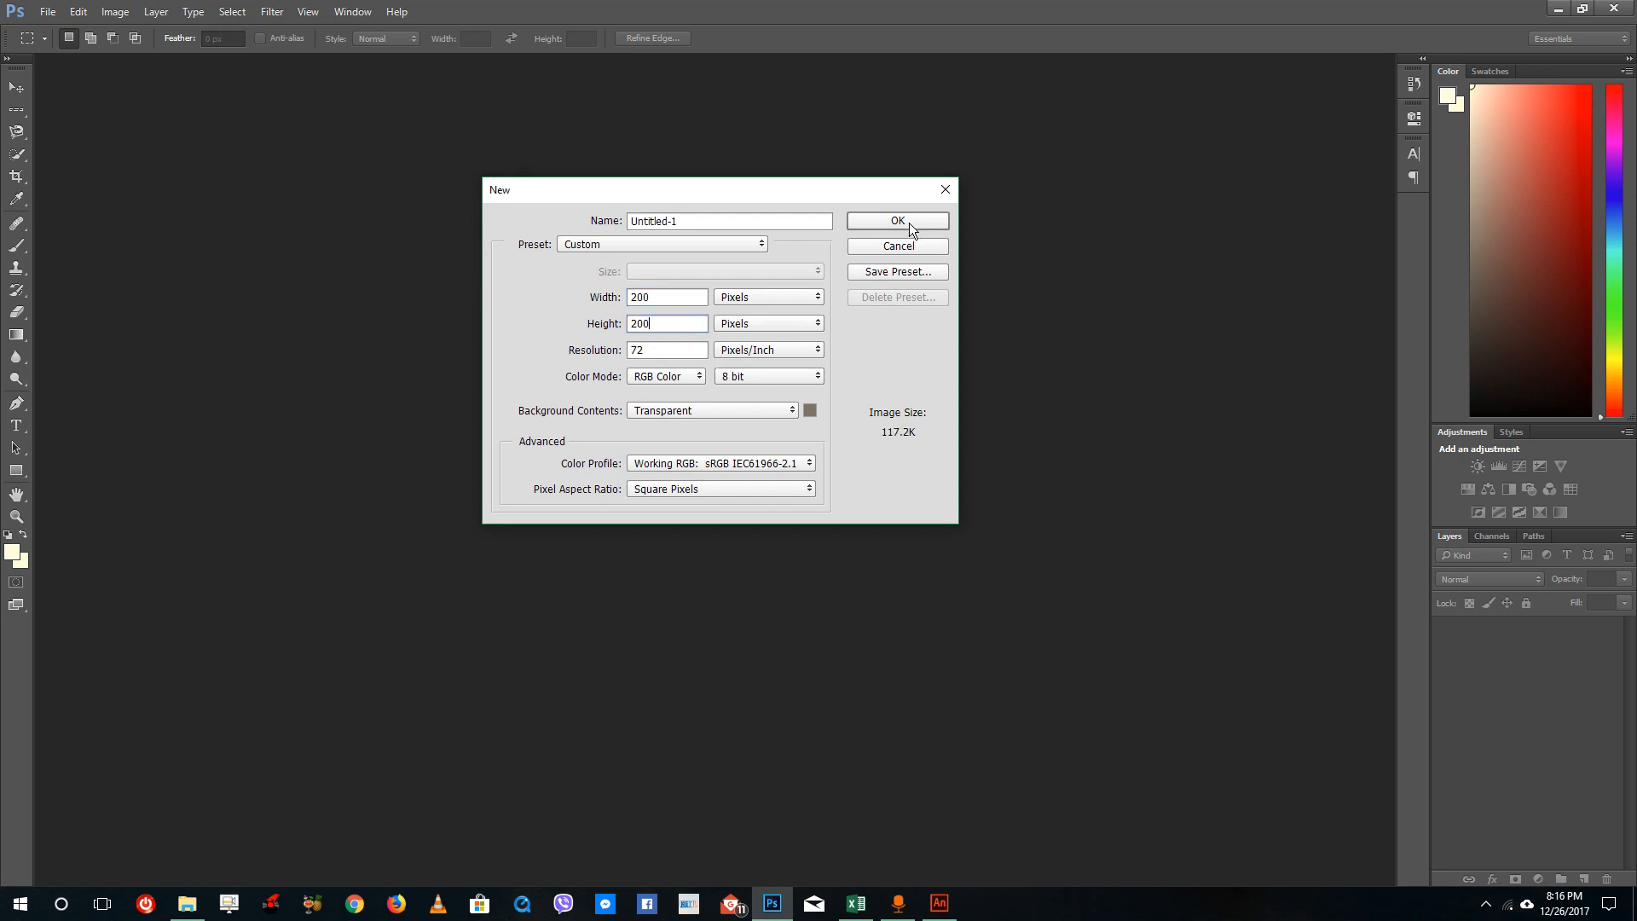
click(896, 220)
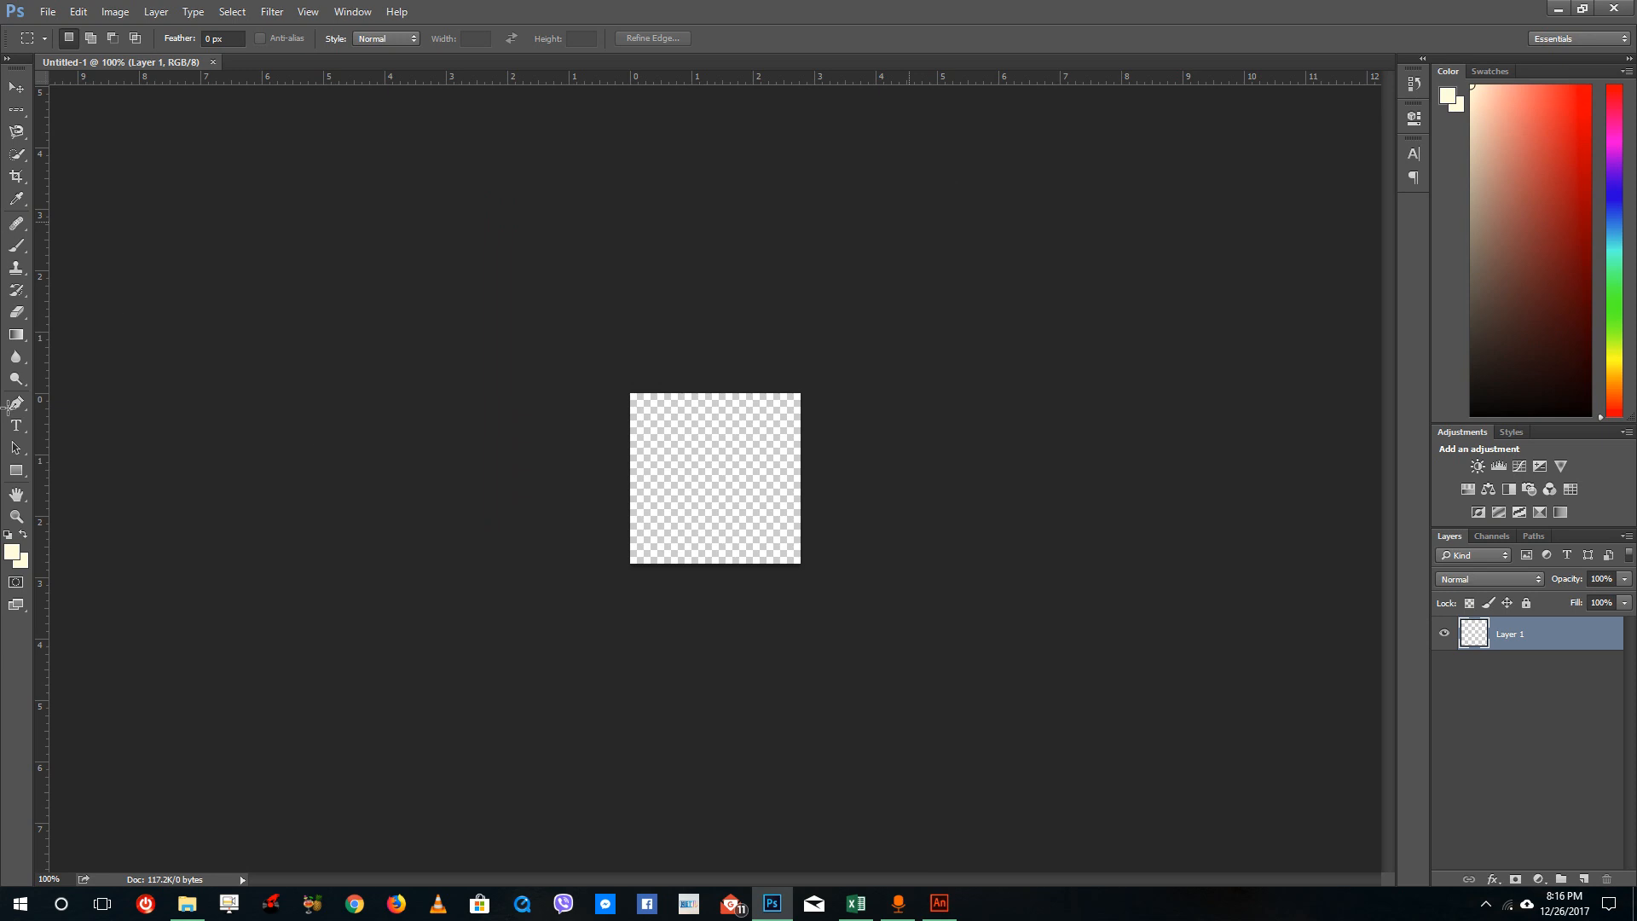
Step: Draw a cream rounded square across the canvas with the Rounded Rectangle tool
drag(664, 419, 770, 527)
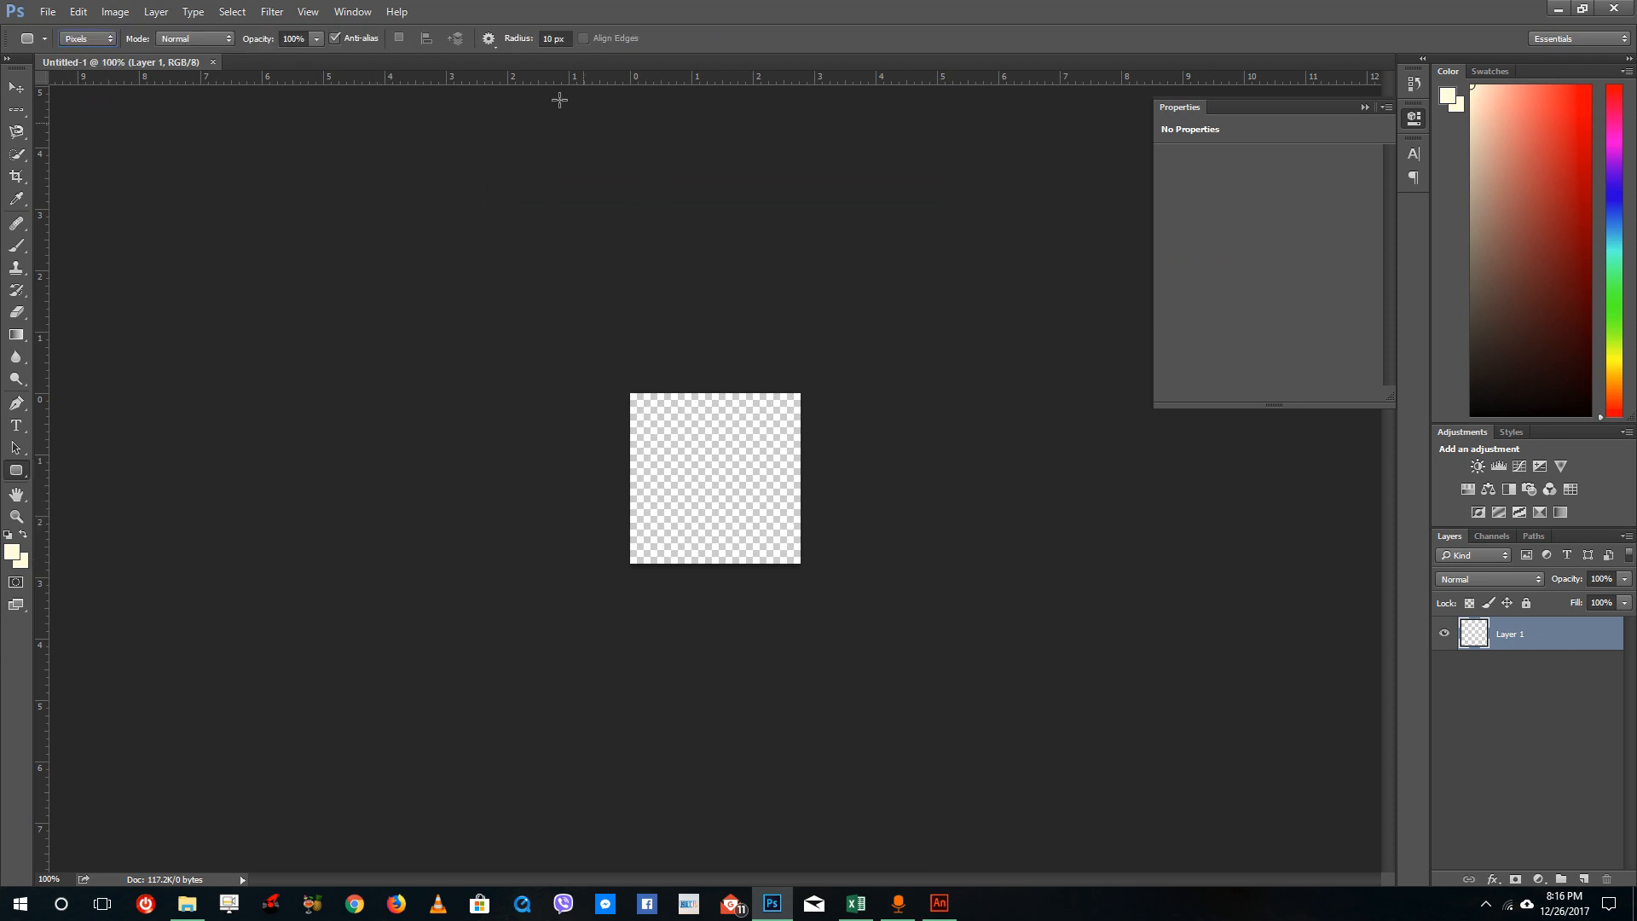
mouse_move(570, 500)
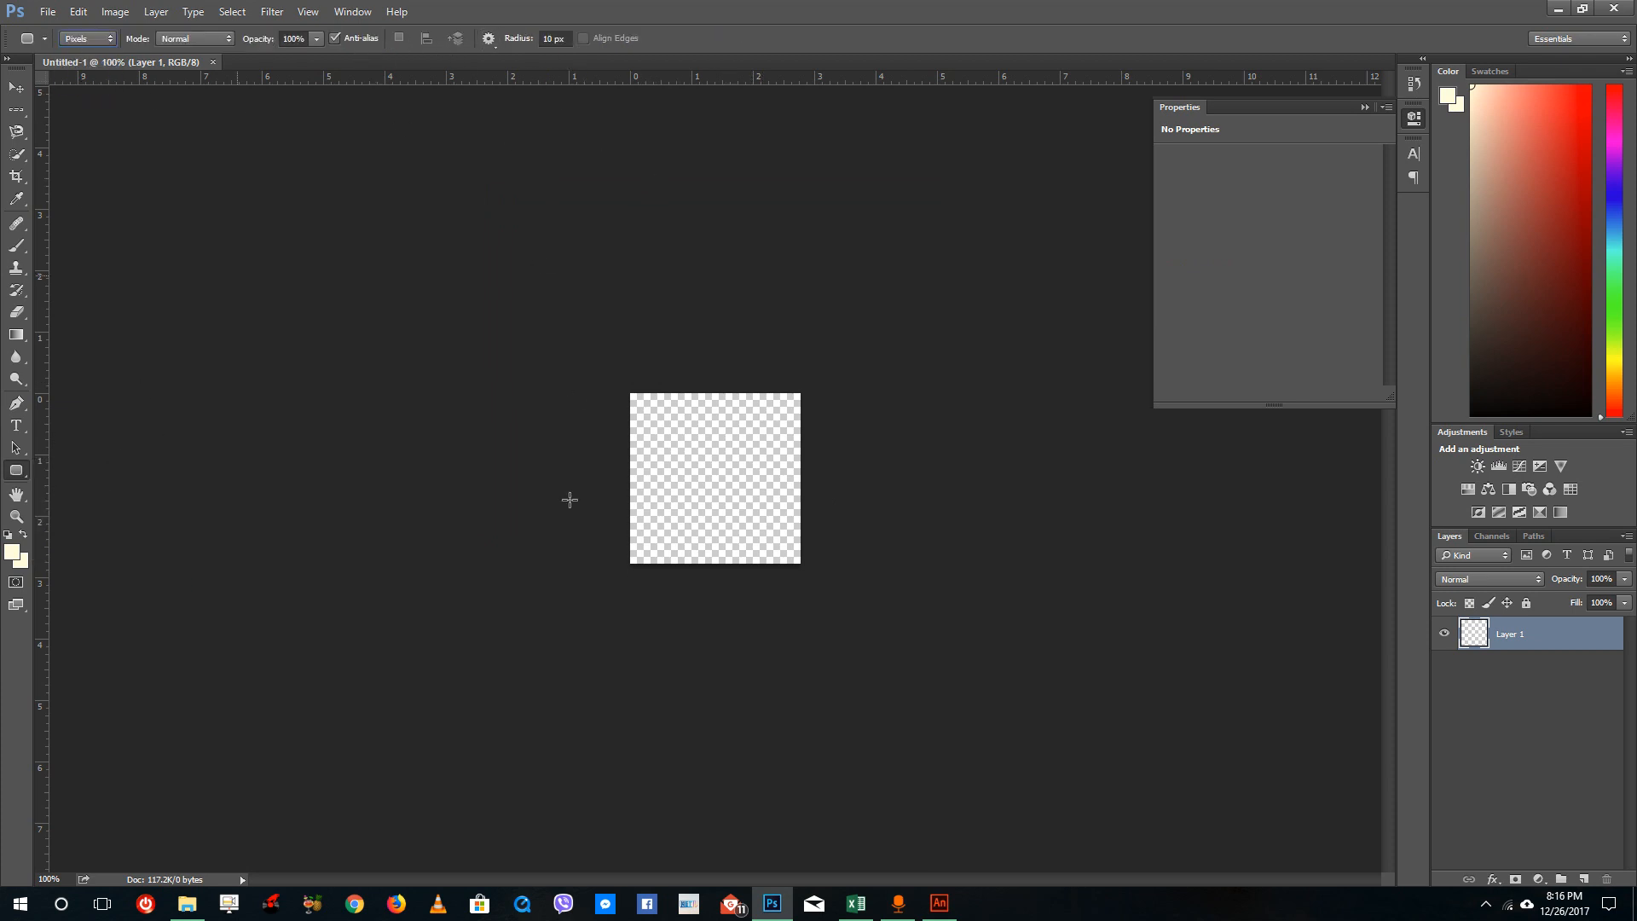
drag(668, 428, 767, 527)
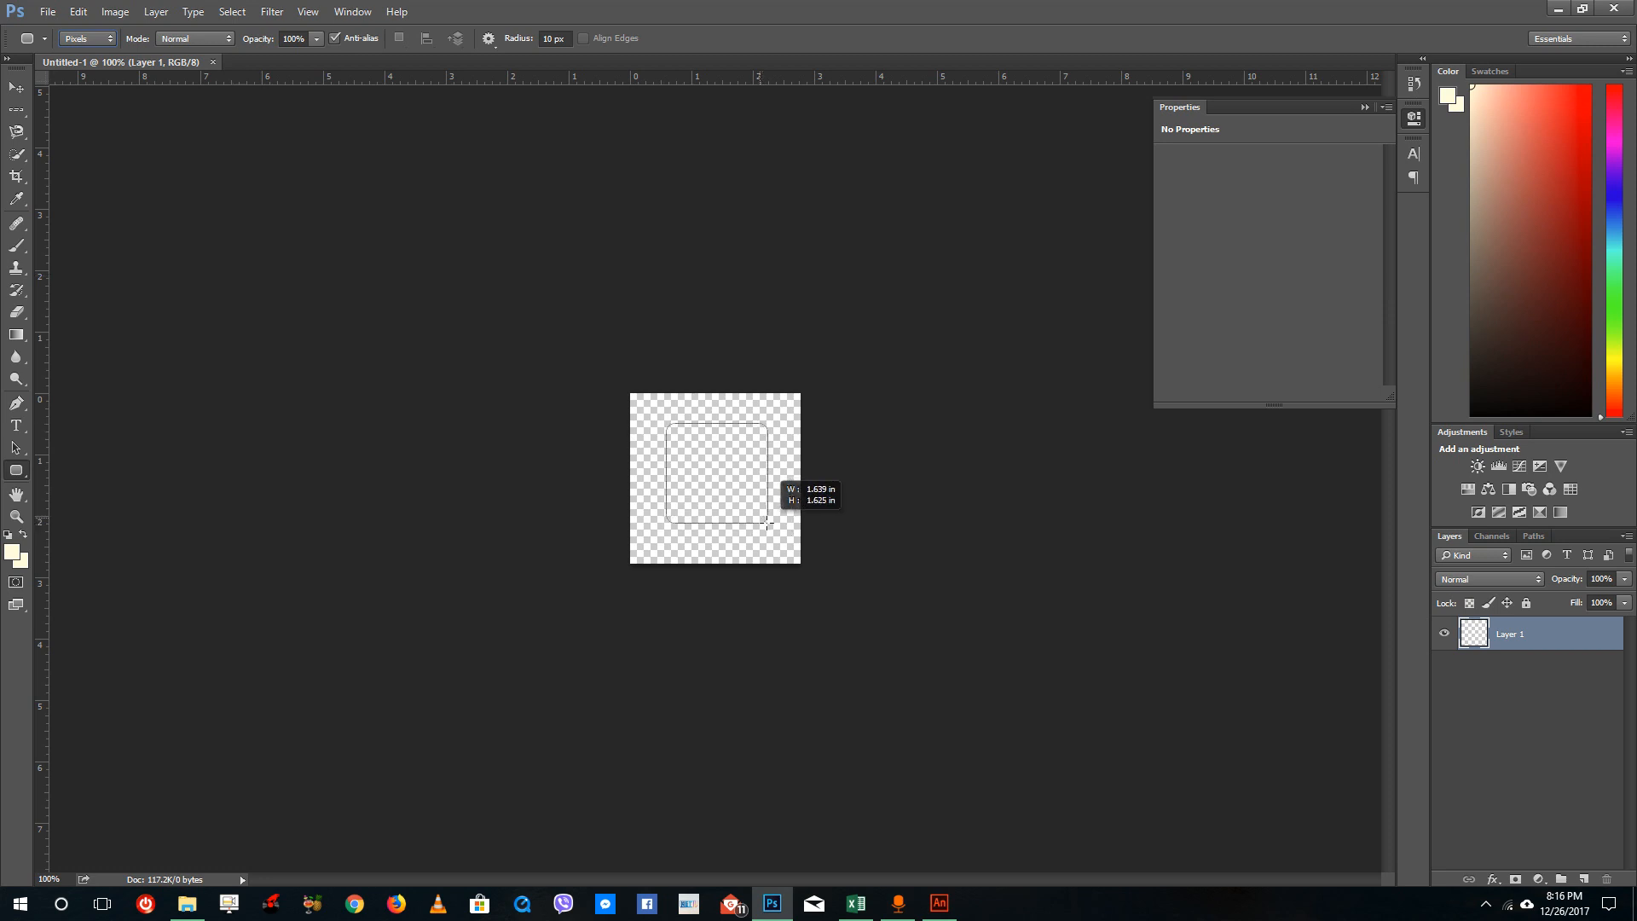
right_click(1475, 633)
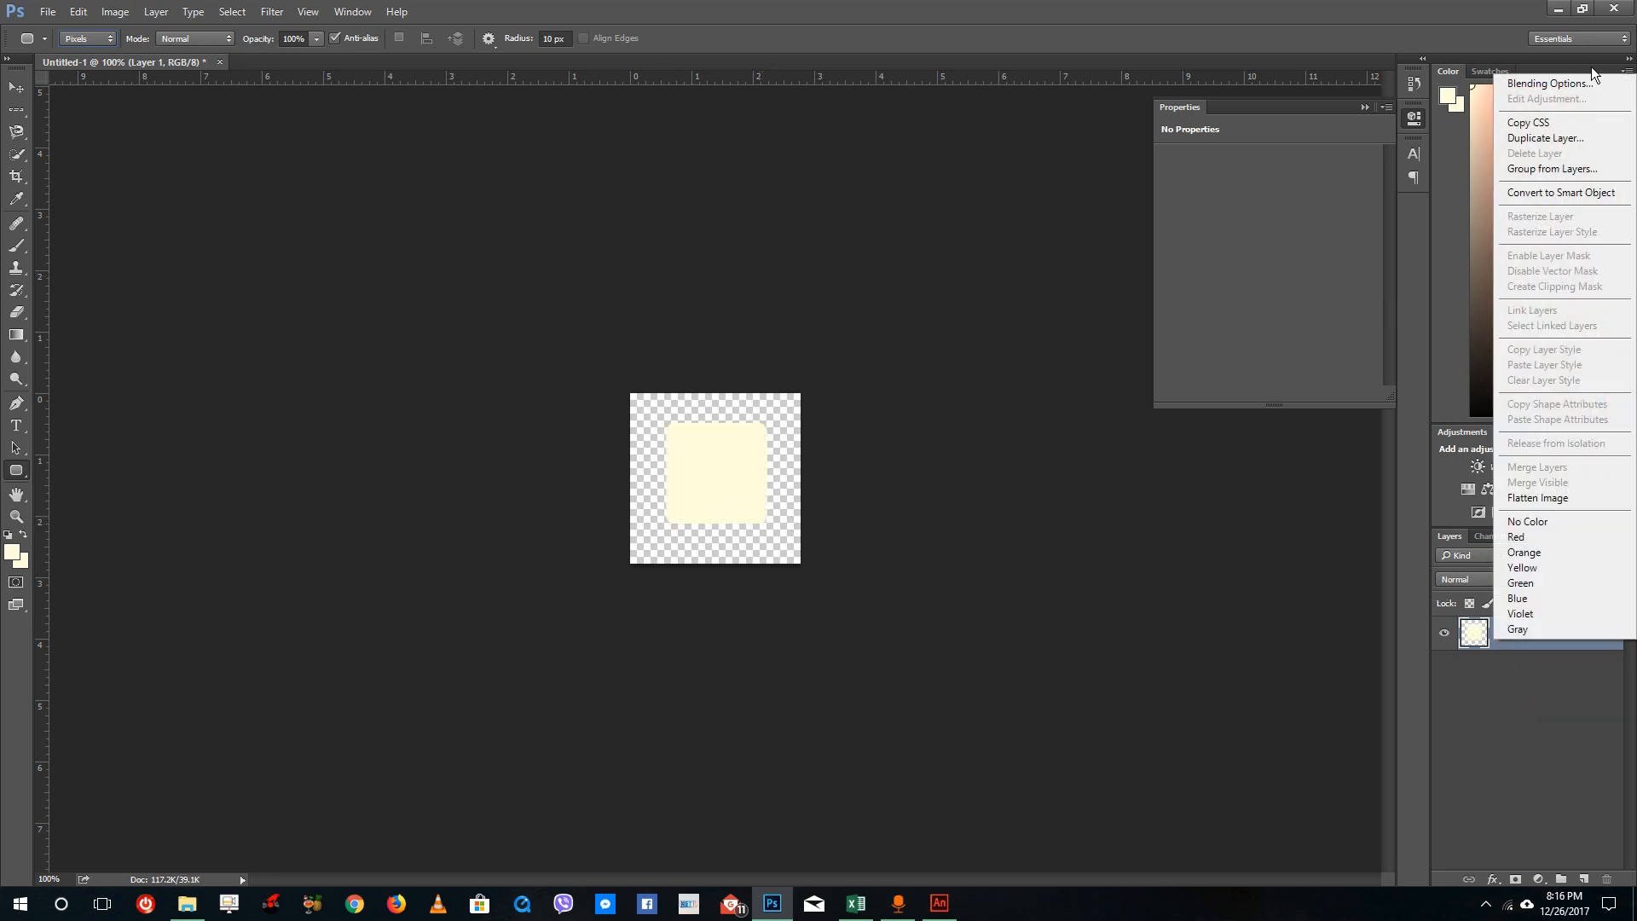
Step: Add Bevel & Emboss and Drop Shadow layer styles to the rounded square
click(1549, 82)
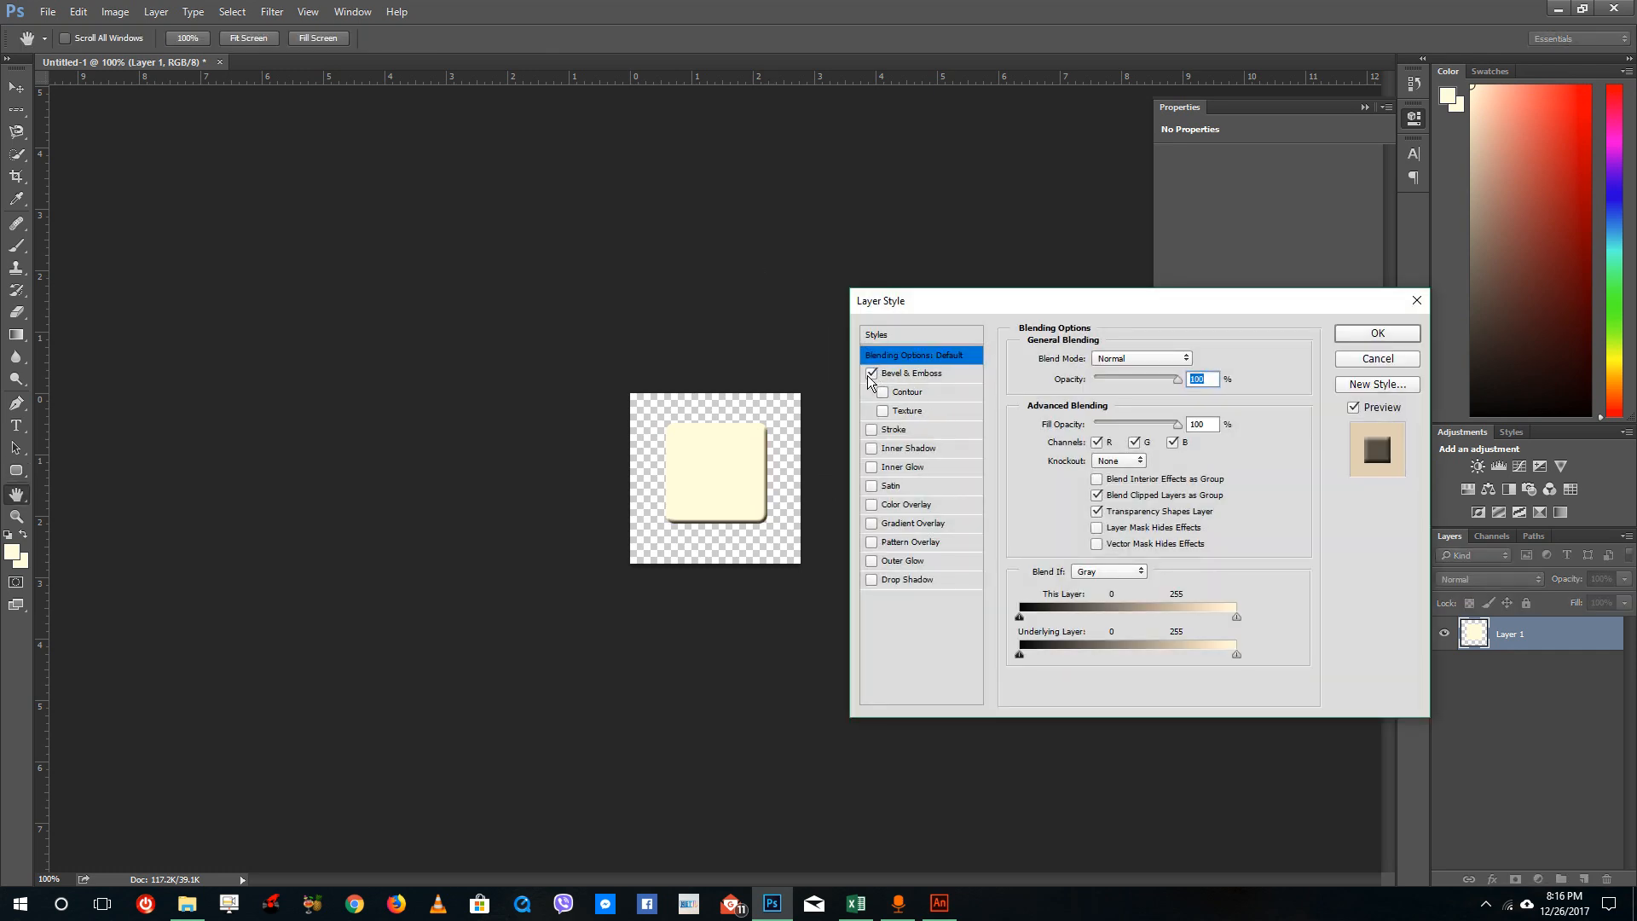
click(911, 373)
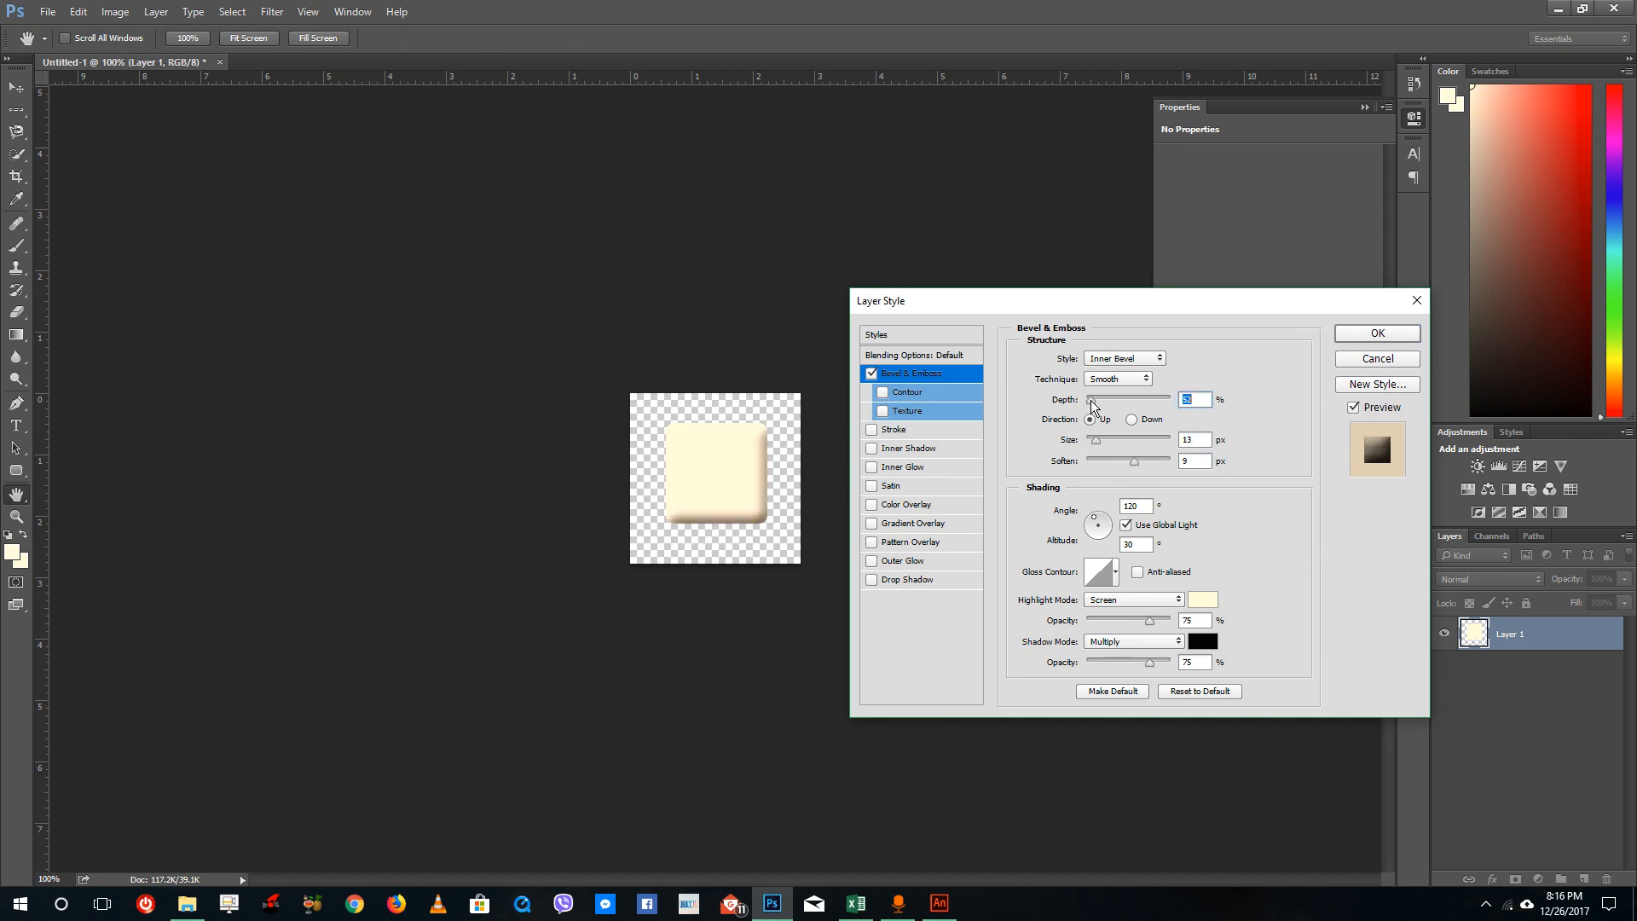
click(909, 579)
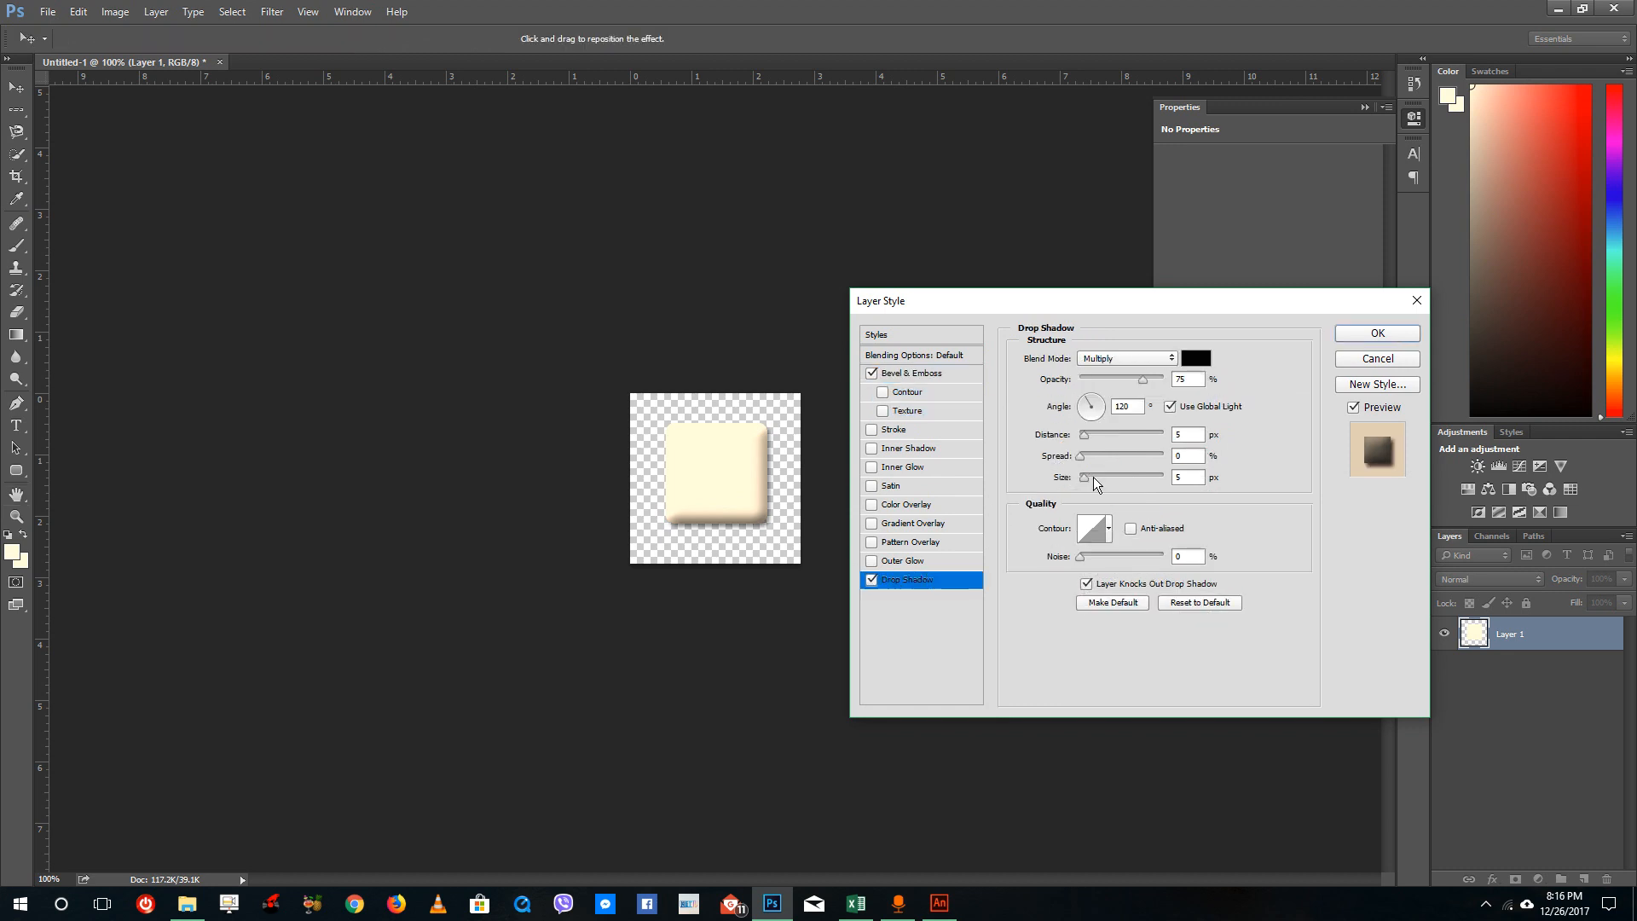
mouse_move(891, 520)
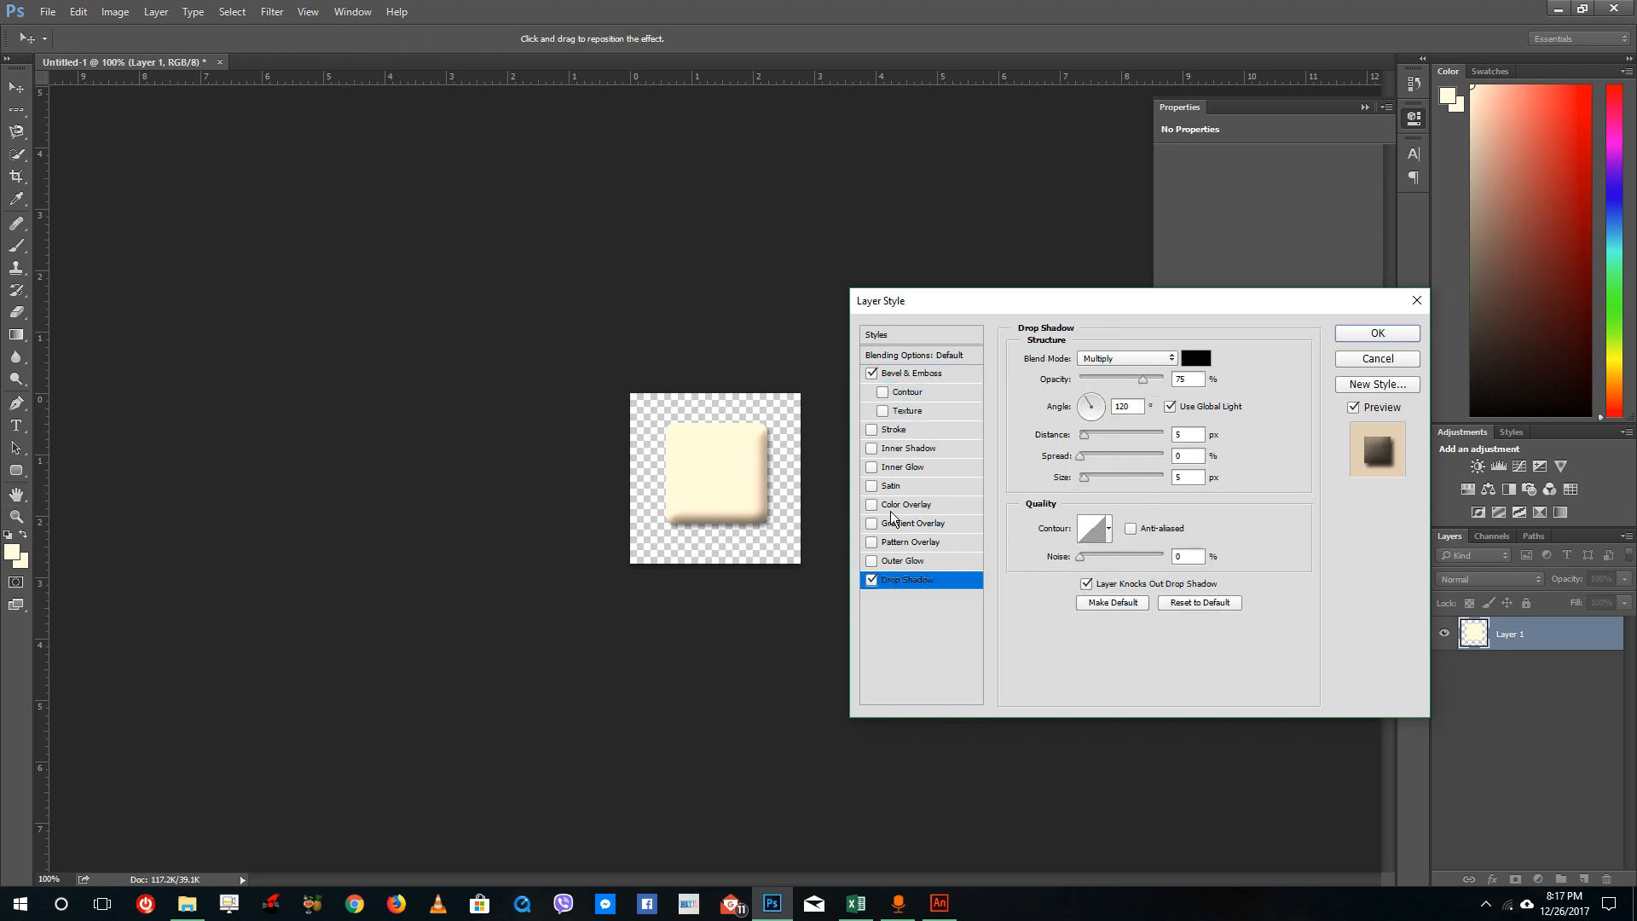
Step: Add a Color Overlay in light blue #659bd3 and apply the layer styles
click(873, 505)
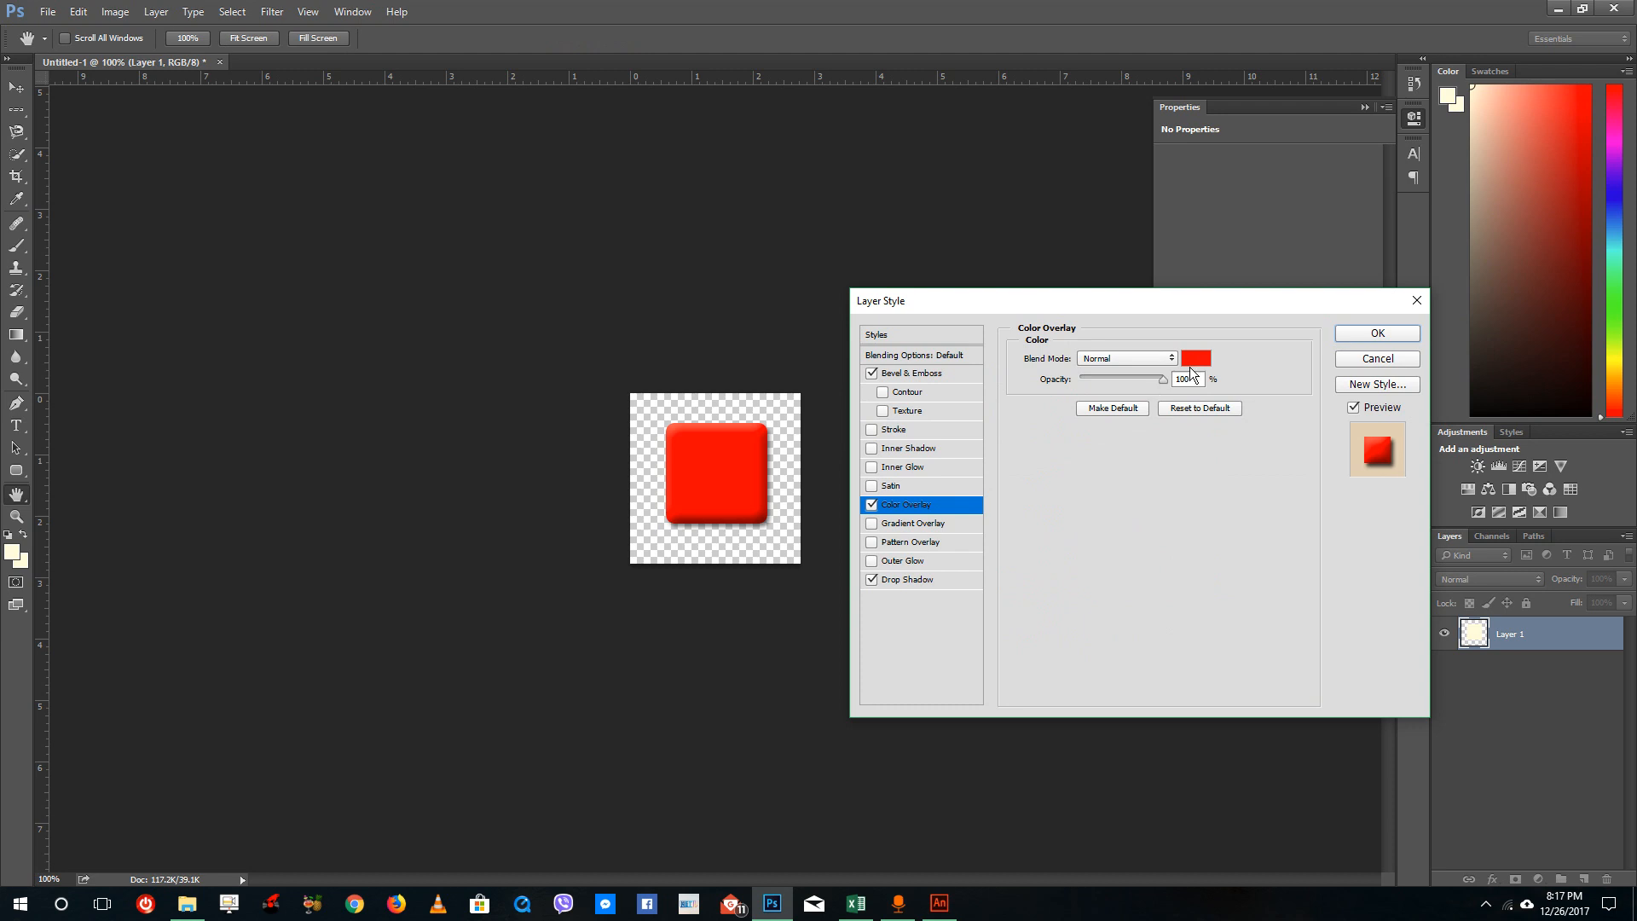
click(1196, 358)
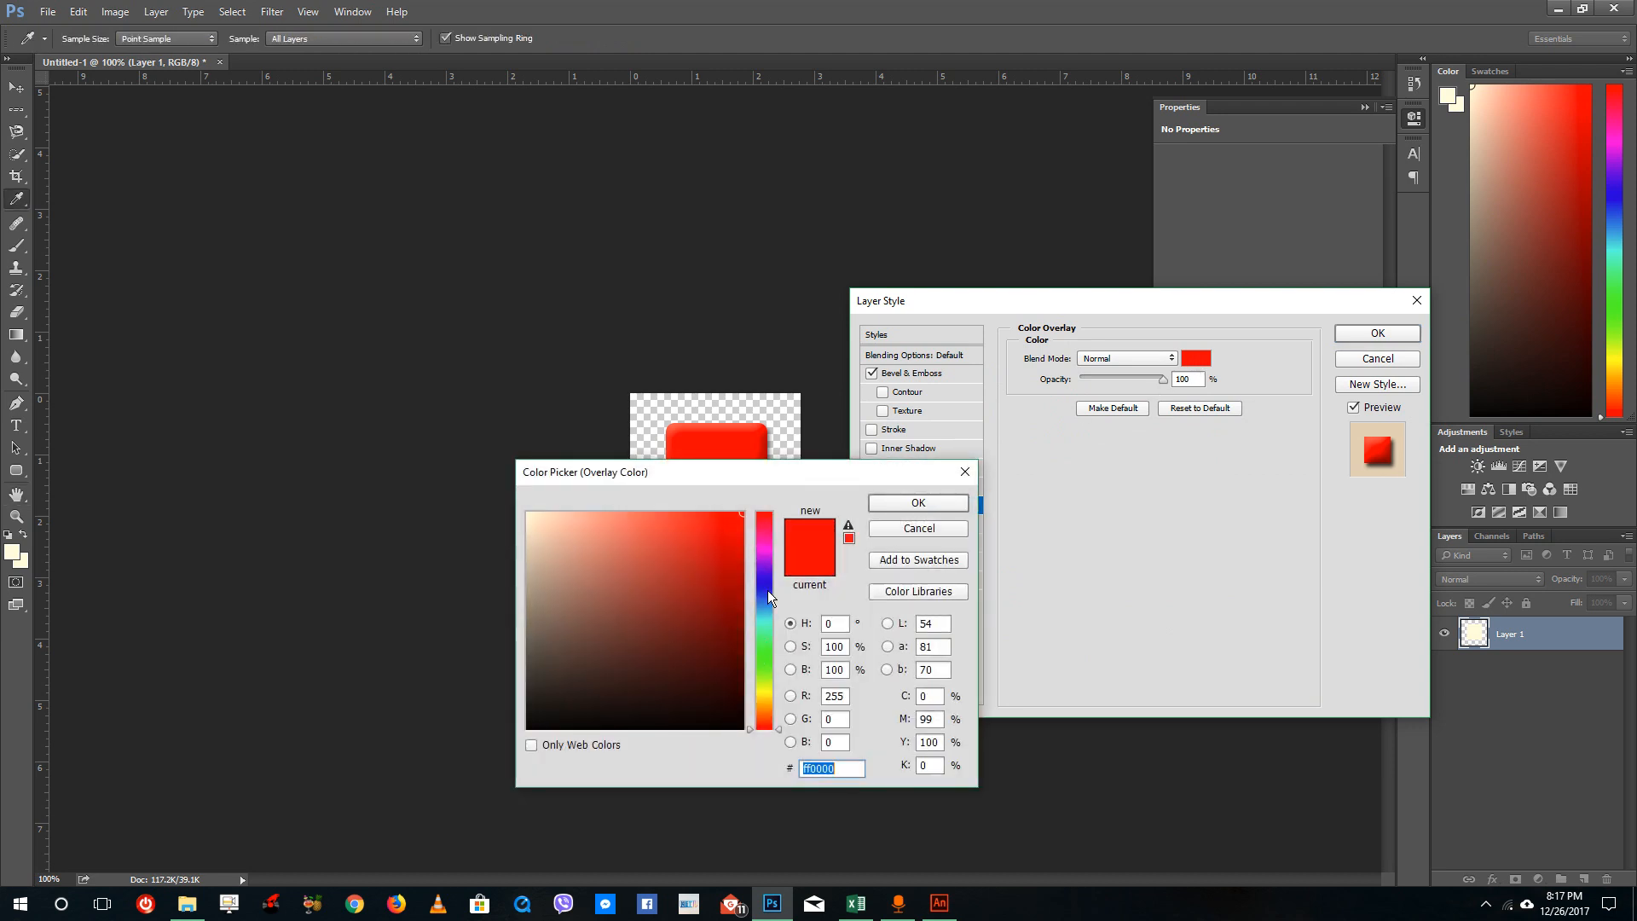
click(595, 564)
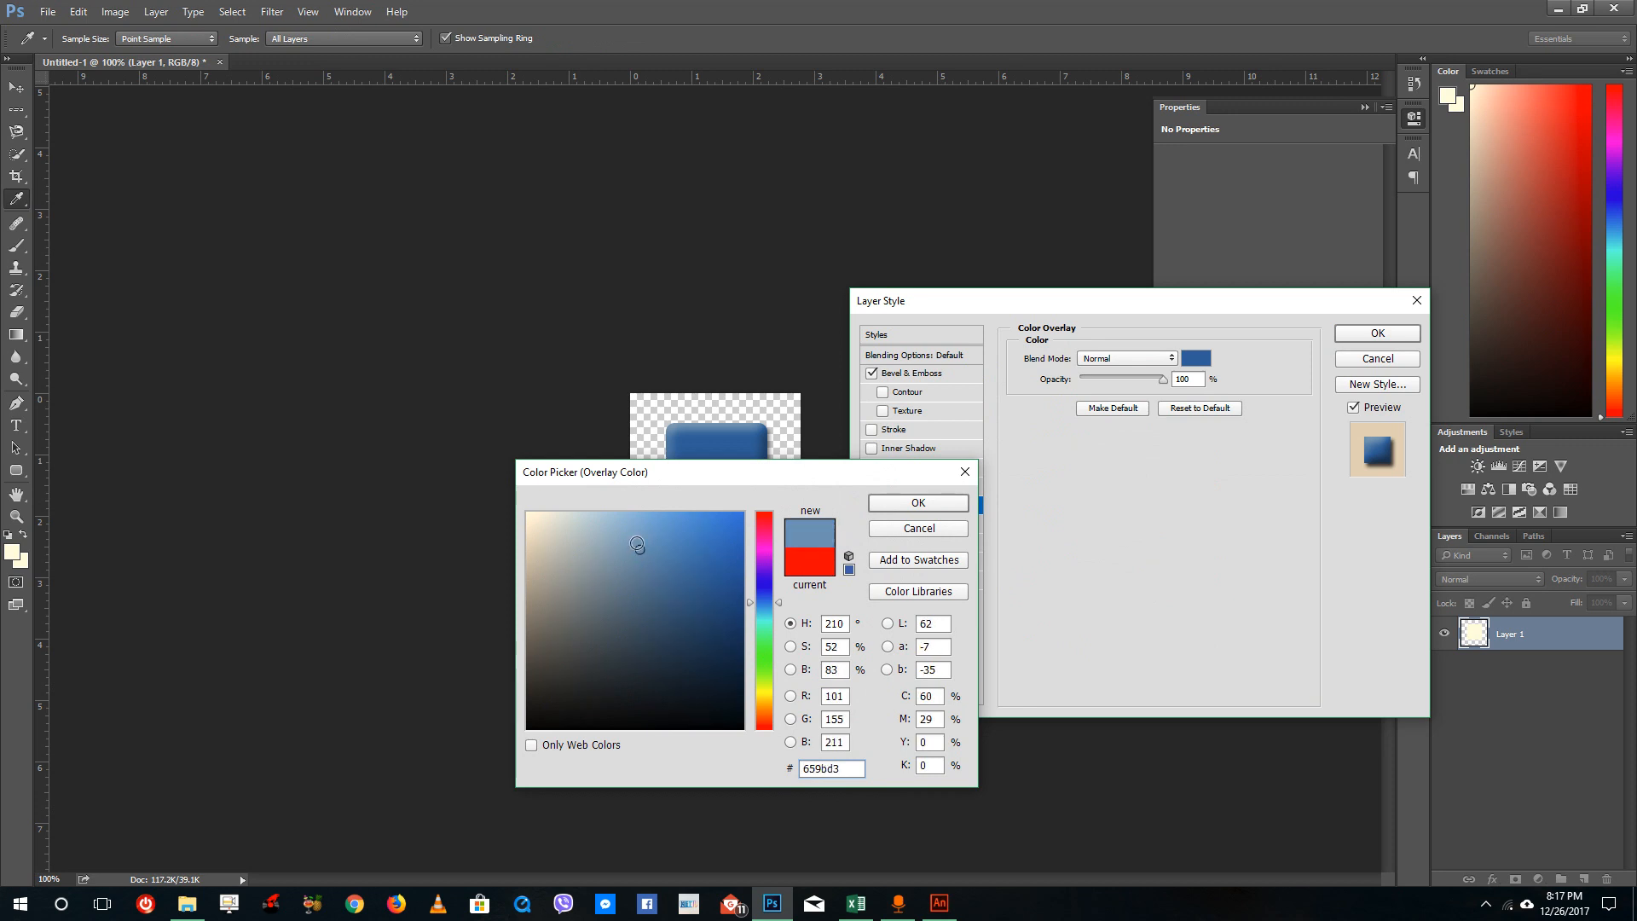
click(917, 501)
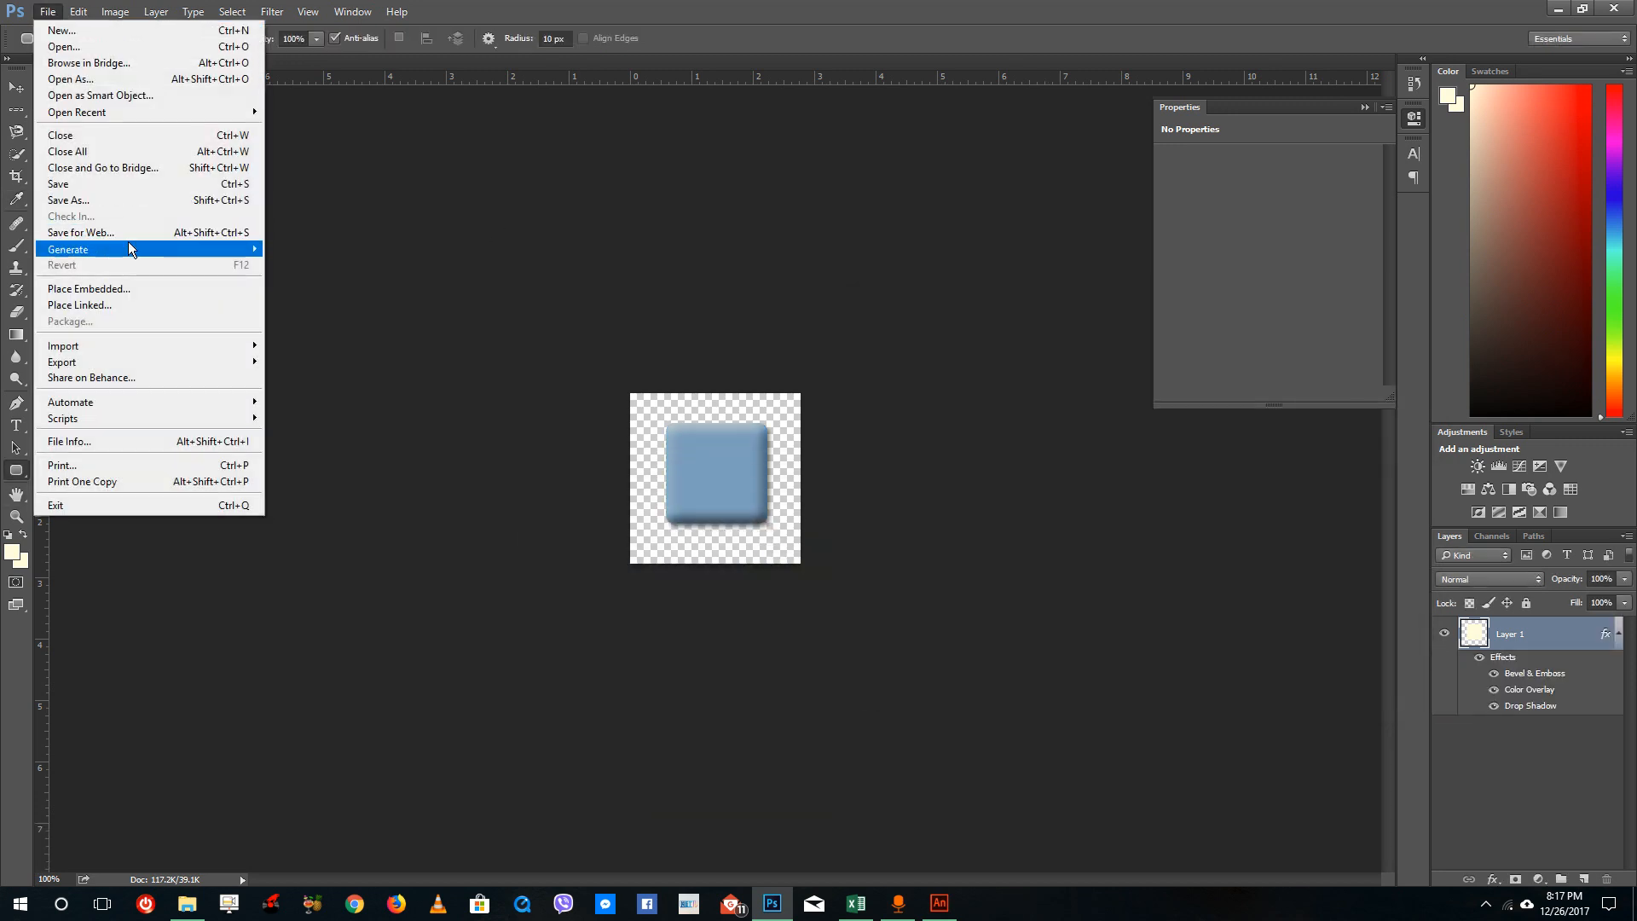
Step: Save the button as tutortube.psd with compatibility confirmed, then switch to Adobe Animate
click(68, 199)
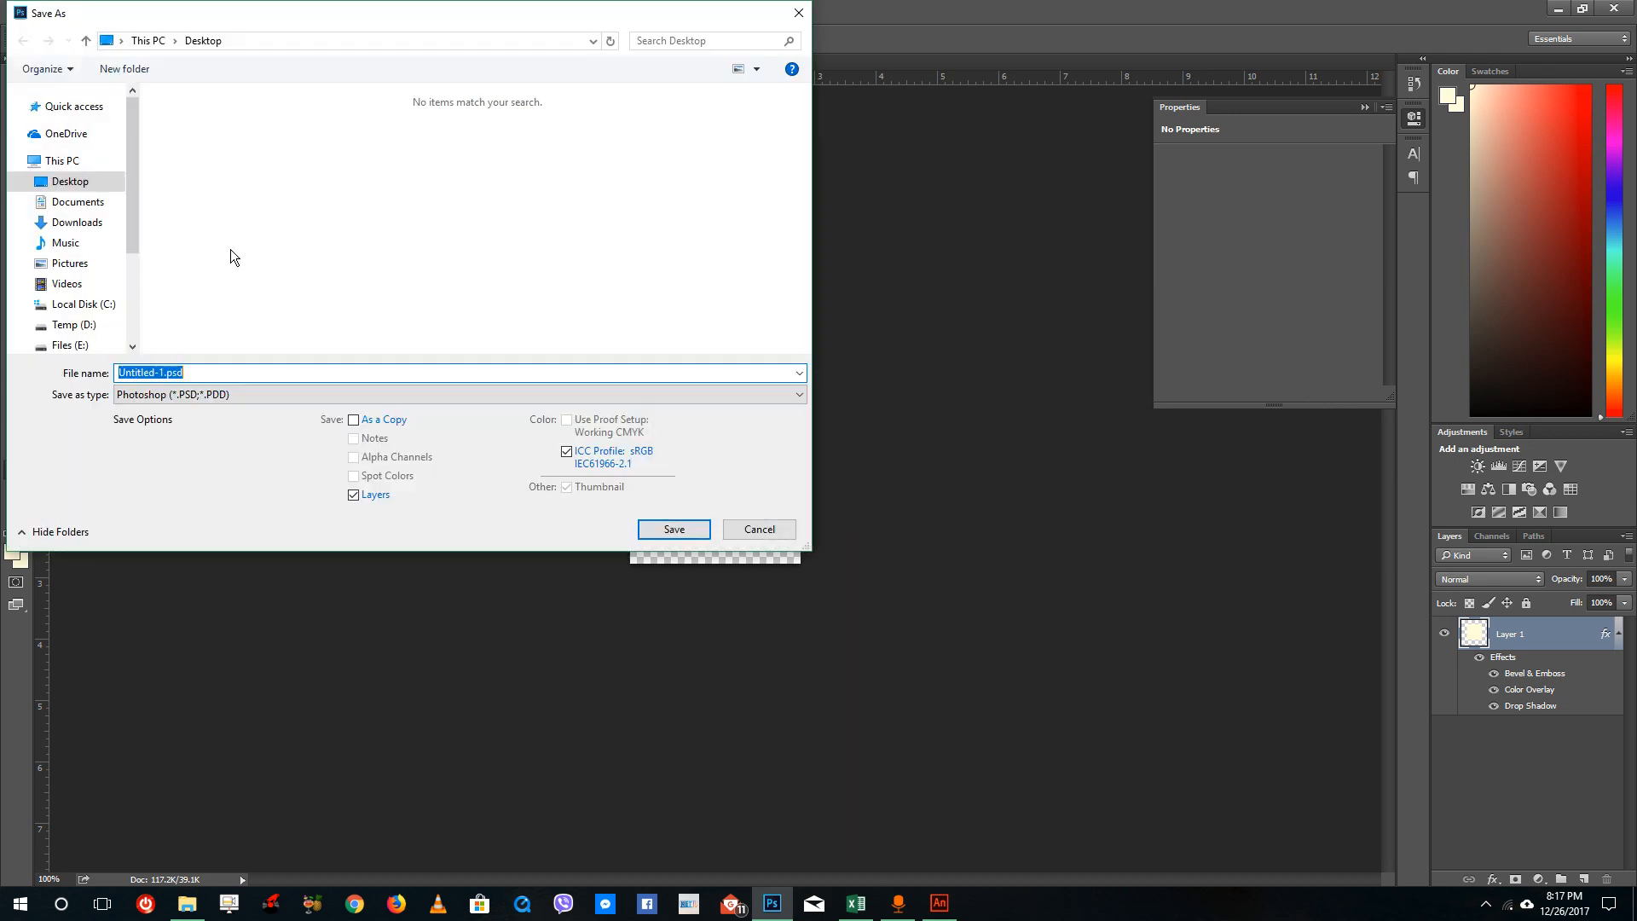
click(152, 373)
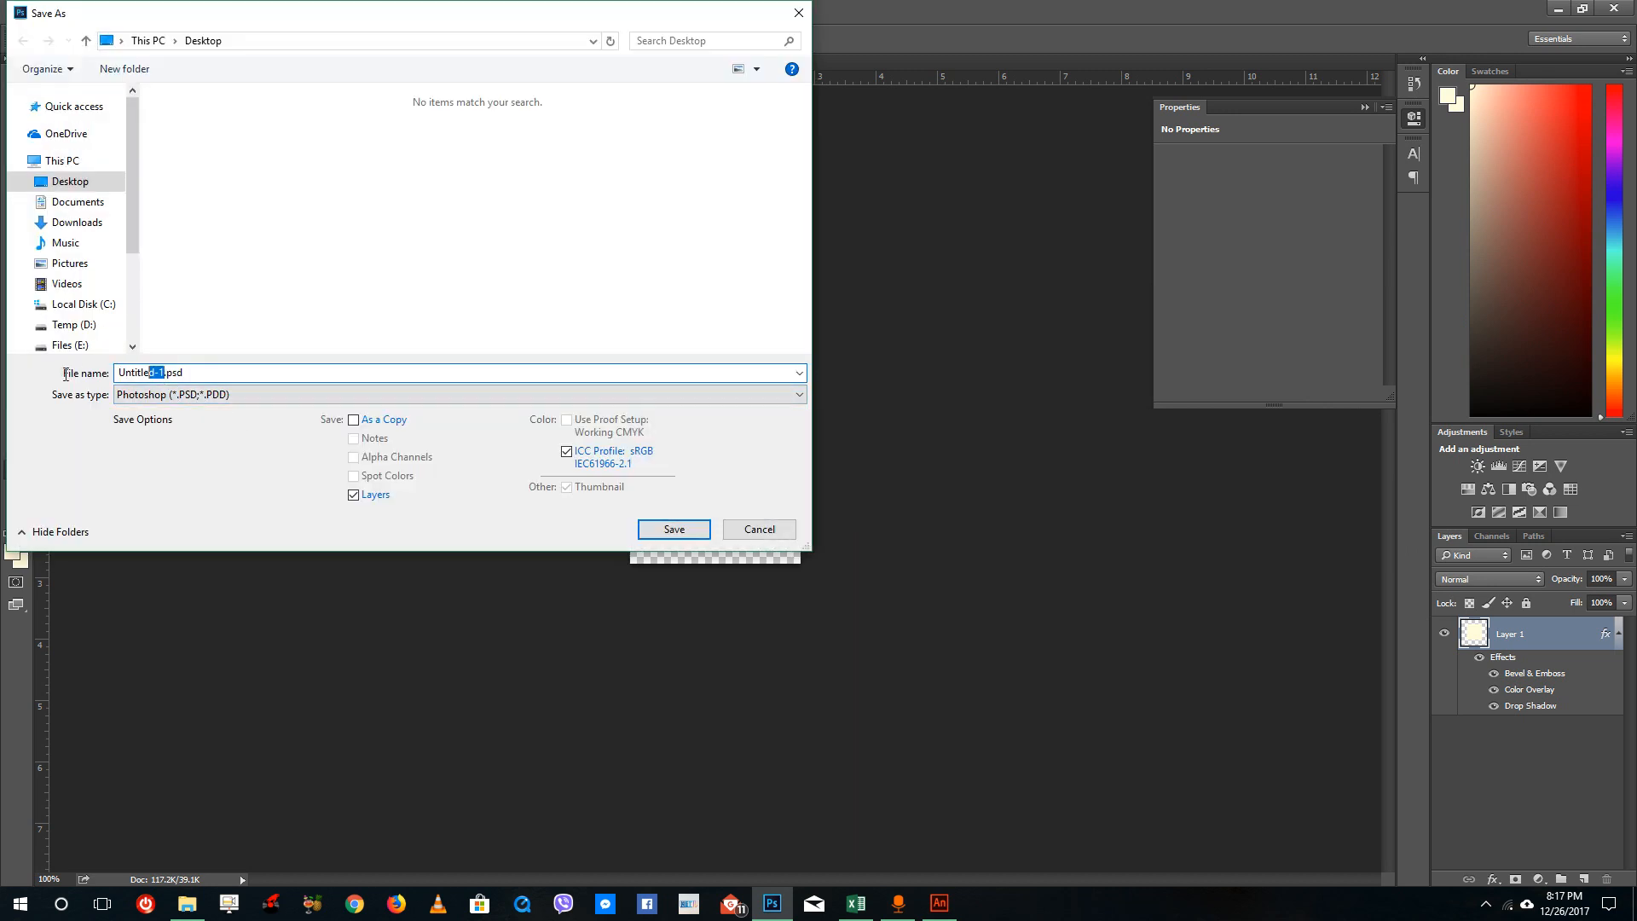
text(tutori)
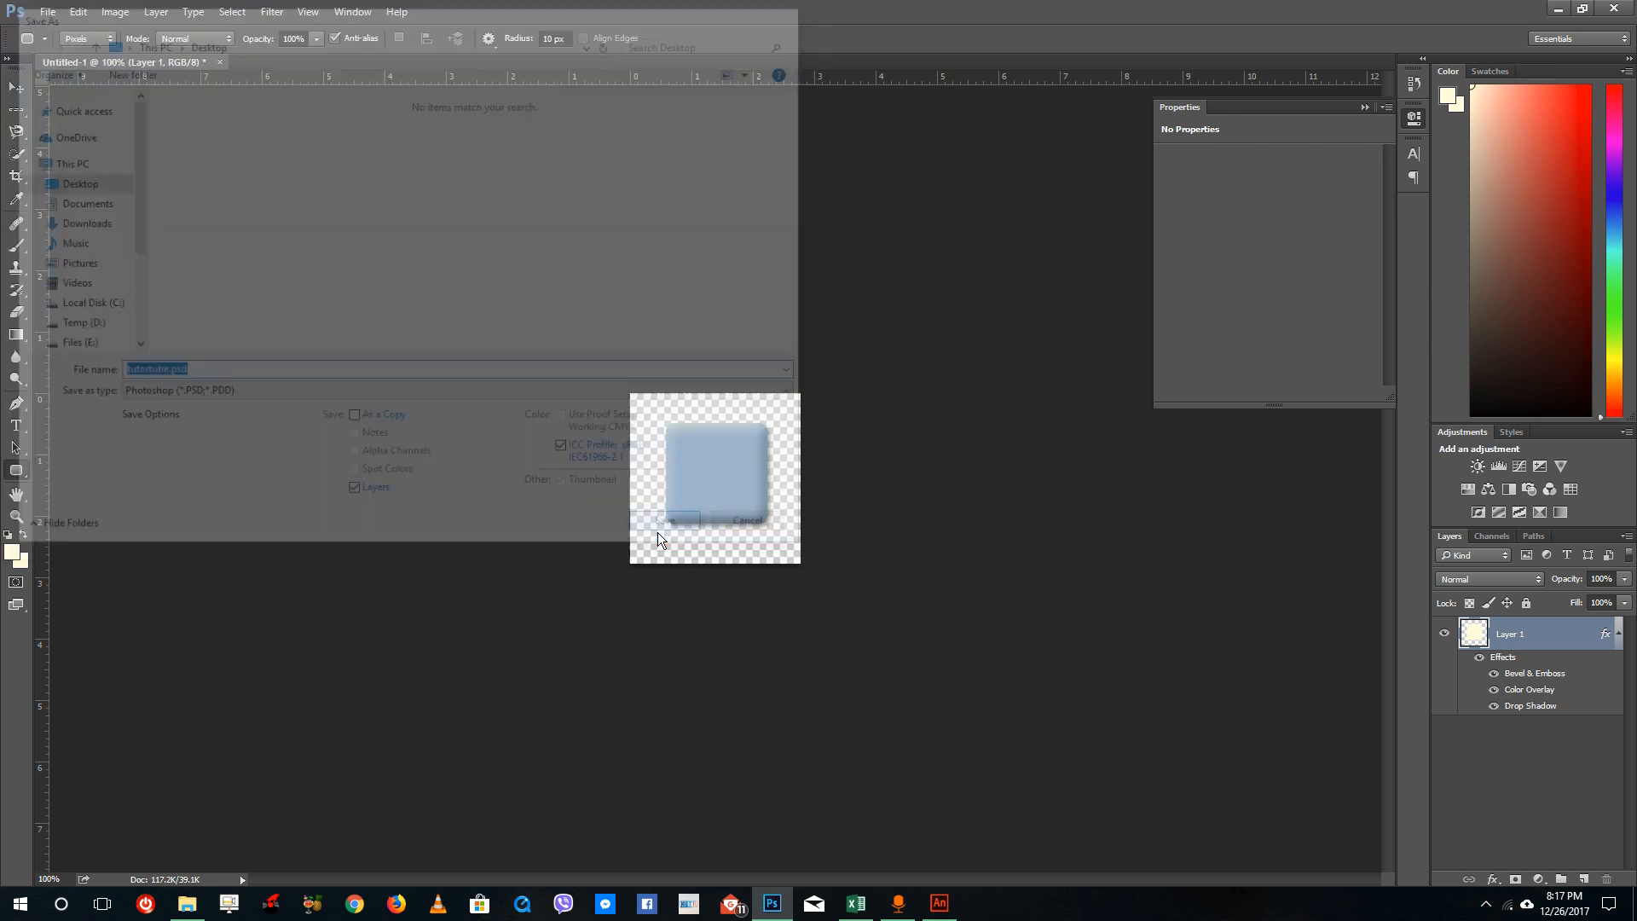
click(664, 520)
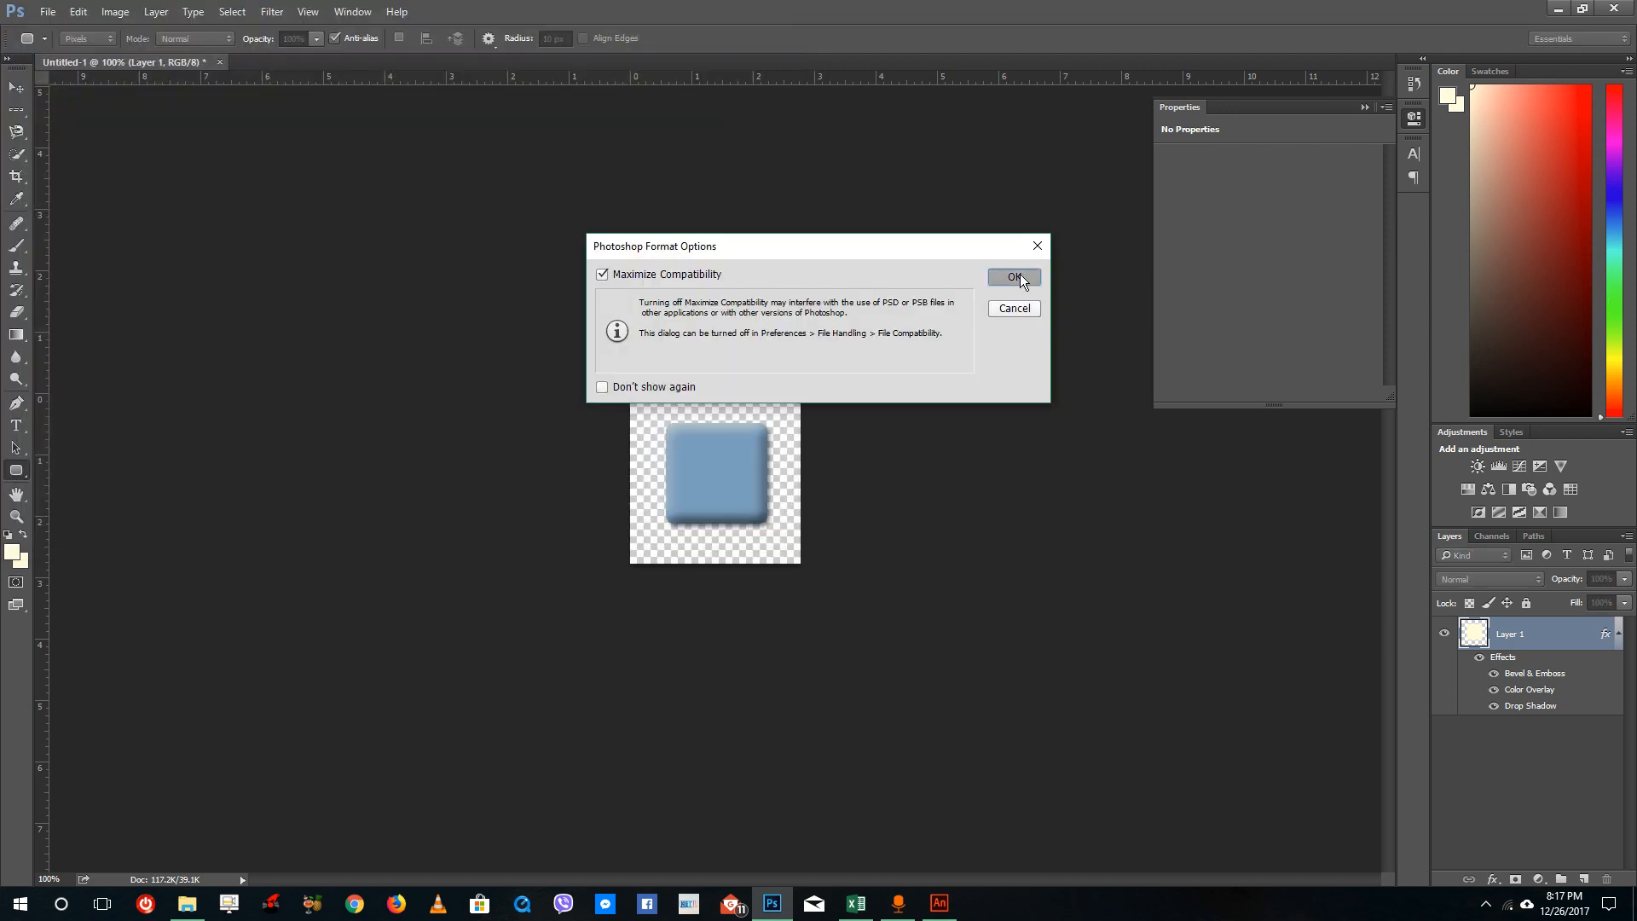
click(1012, 276)
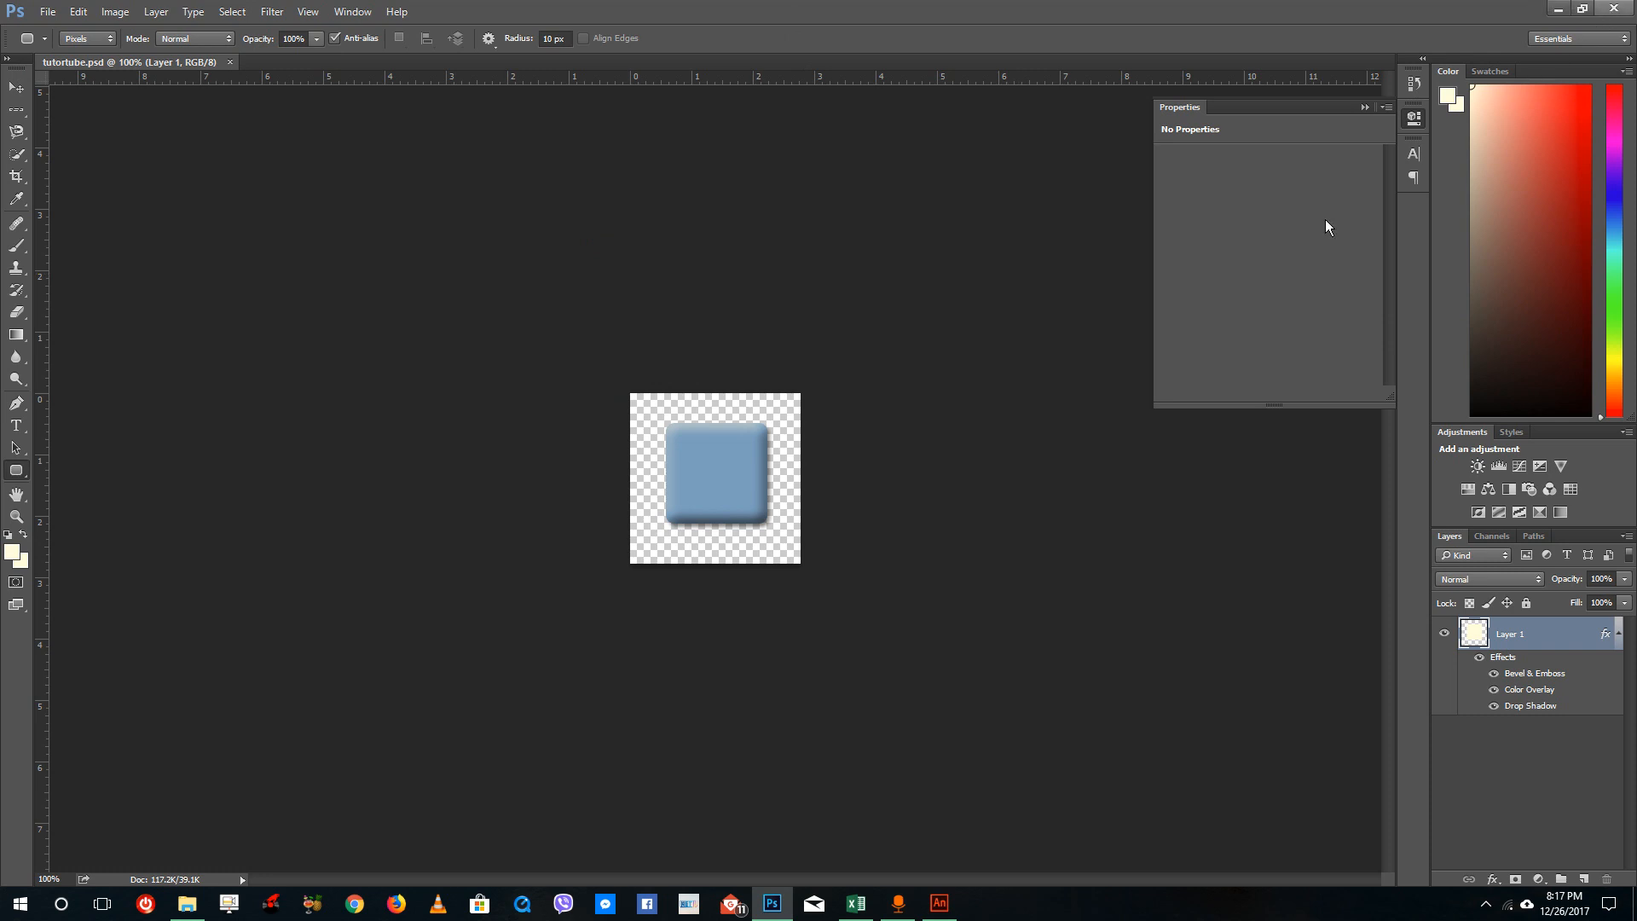
click(938, 904)
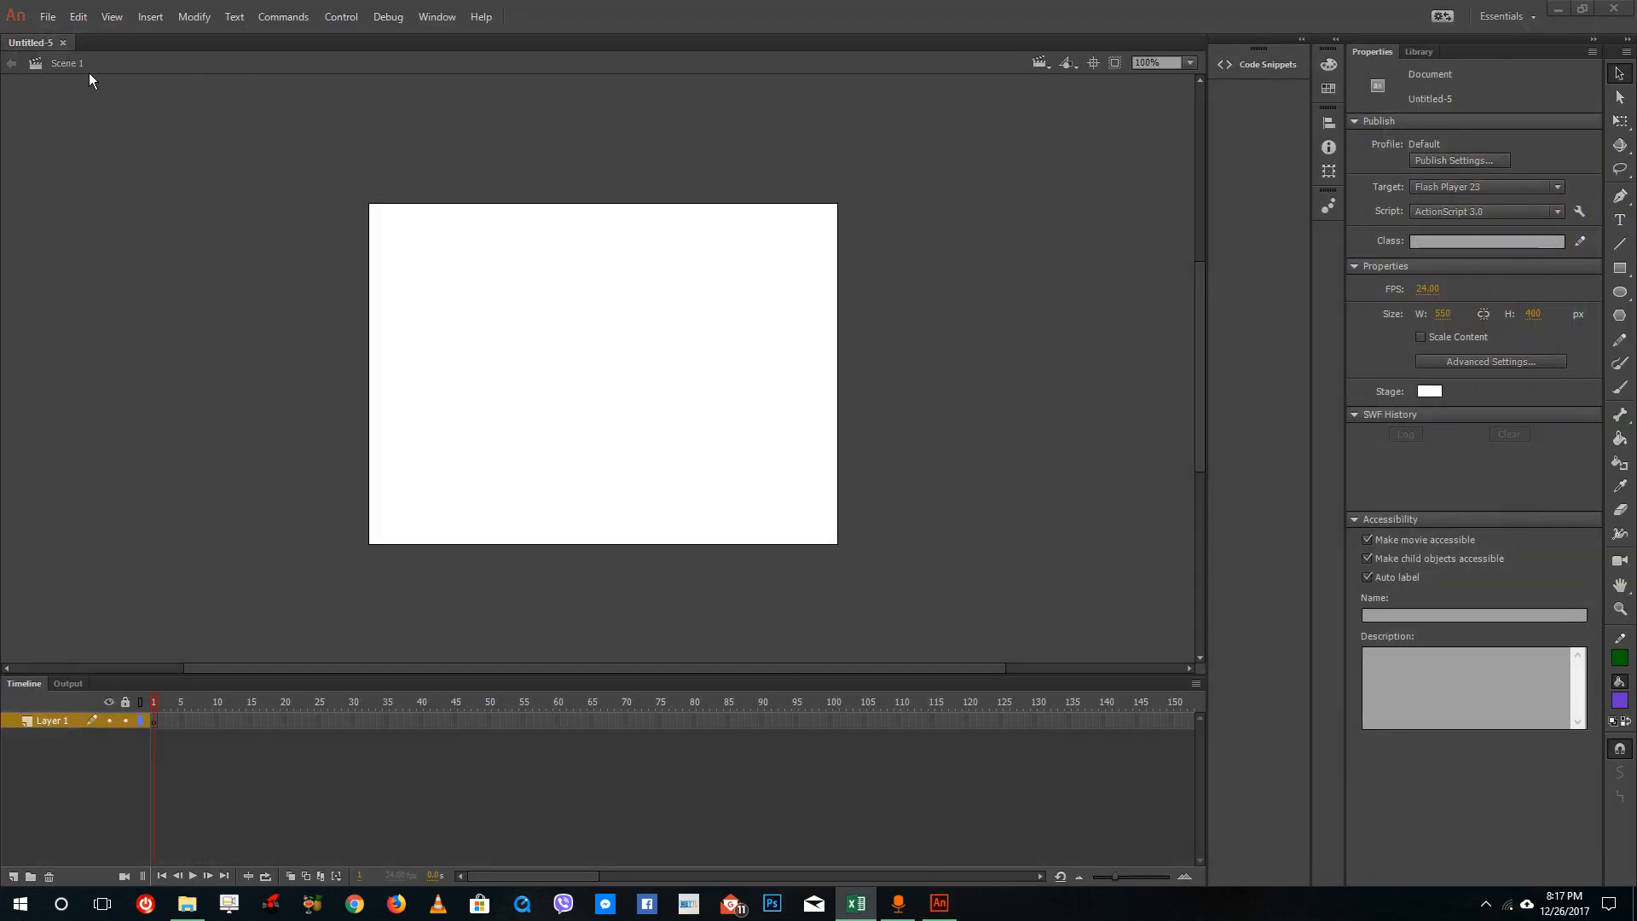
Step: Use File > Import > Import to Library and locate the saved tutortube.psd
click(48, 17)
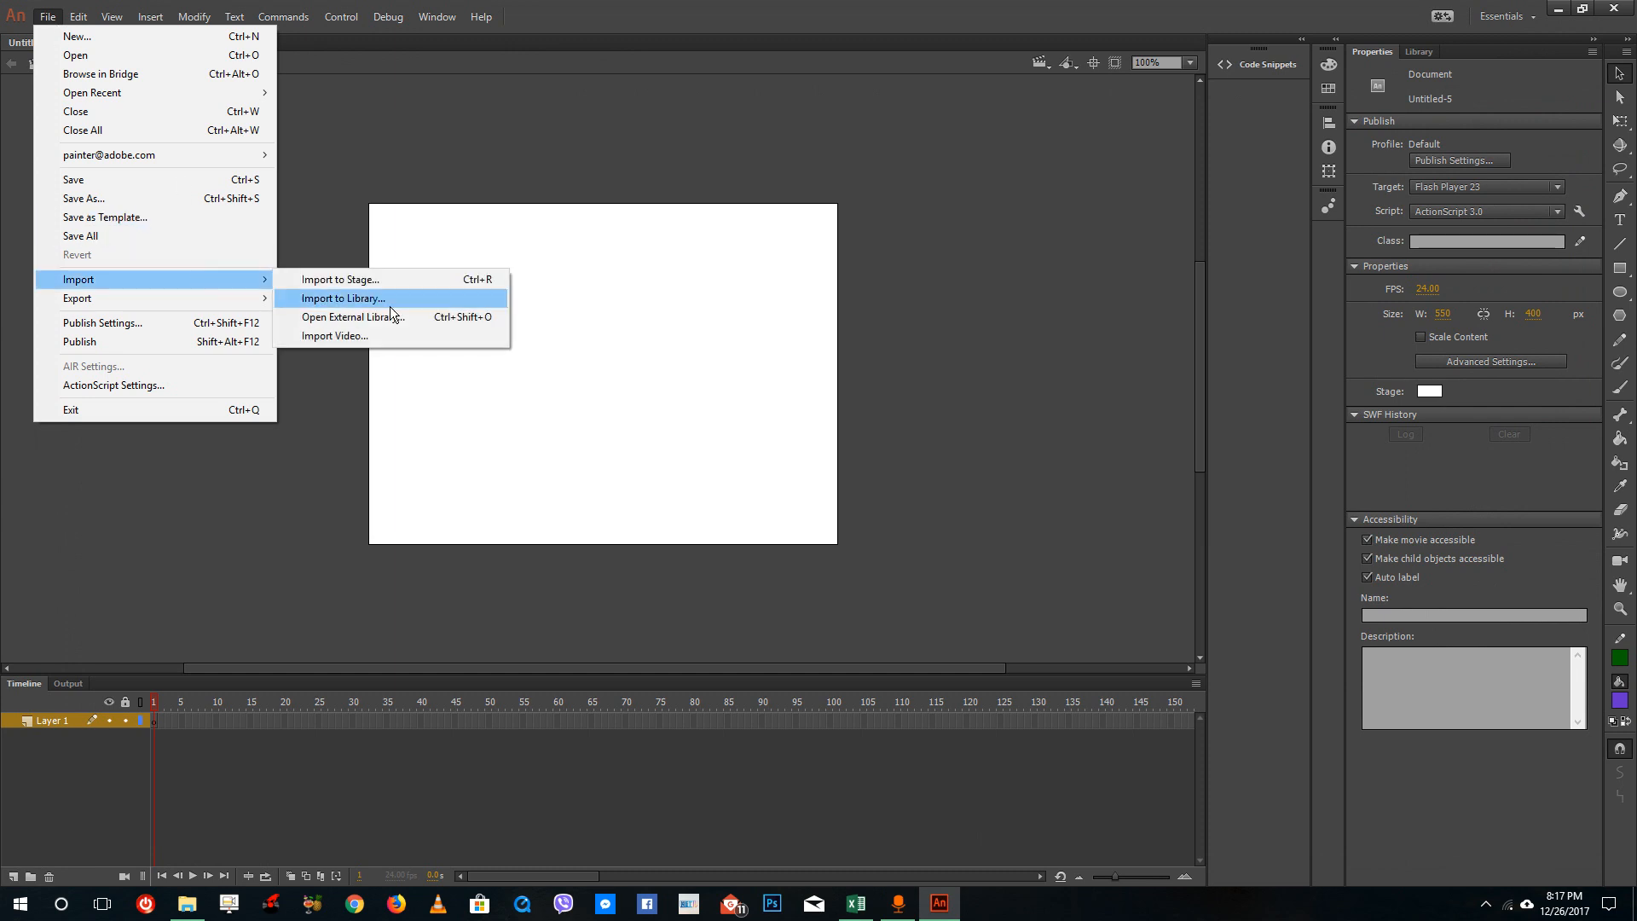
click(343, 297)
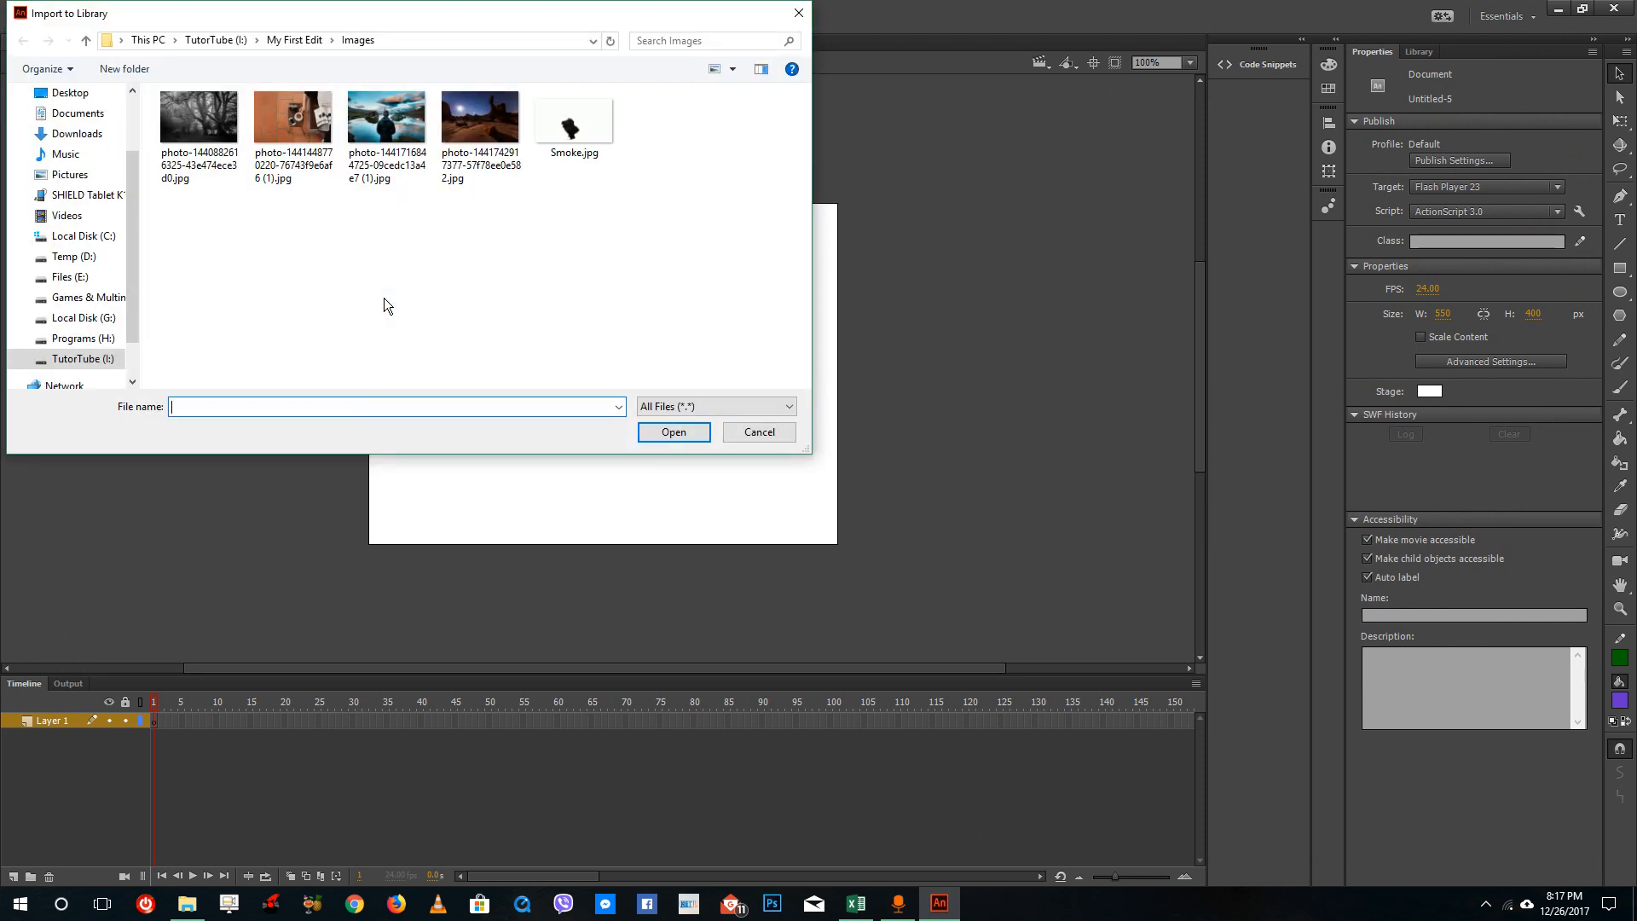
click(70, 92)
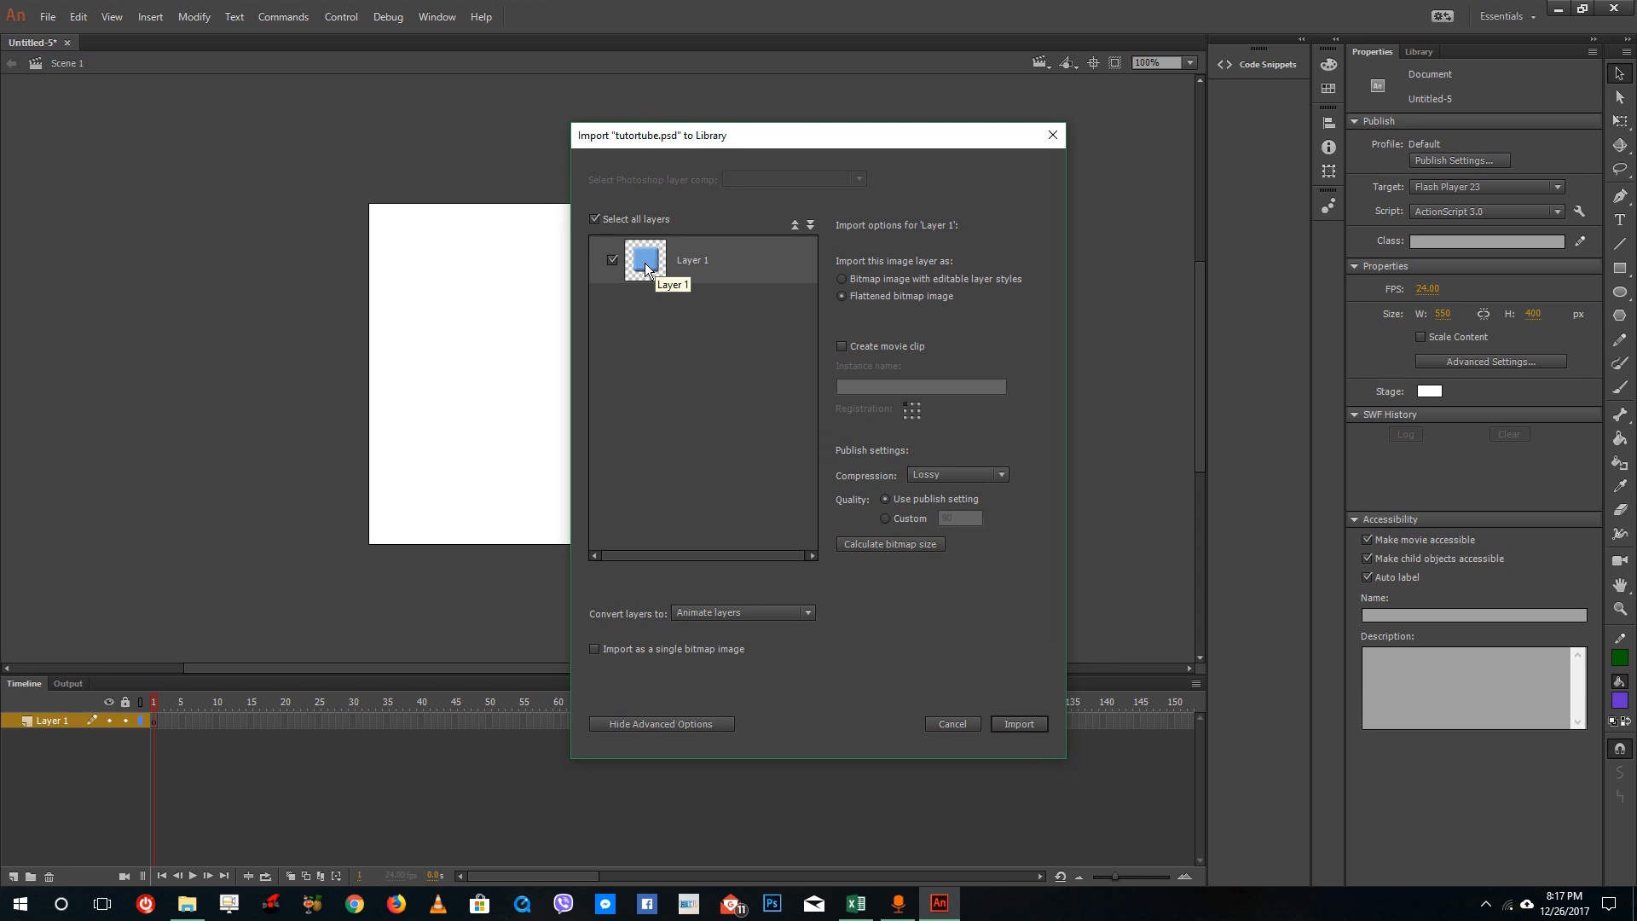
mouse_move(687, 272)
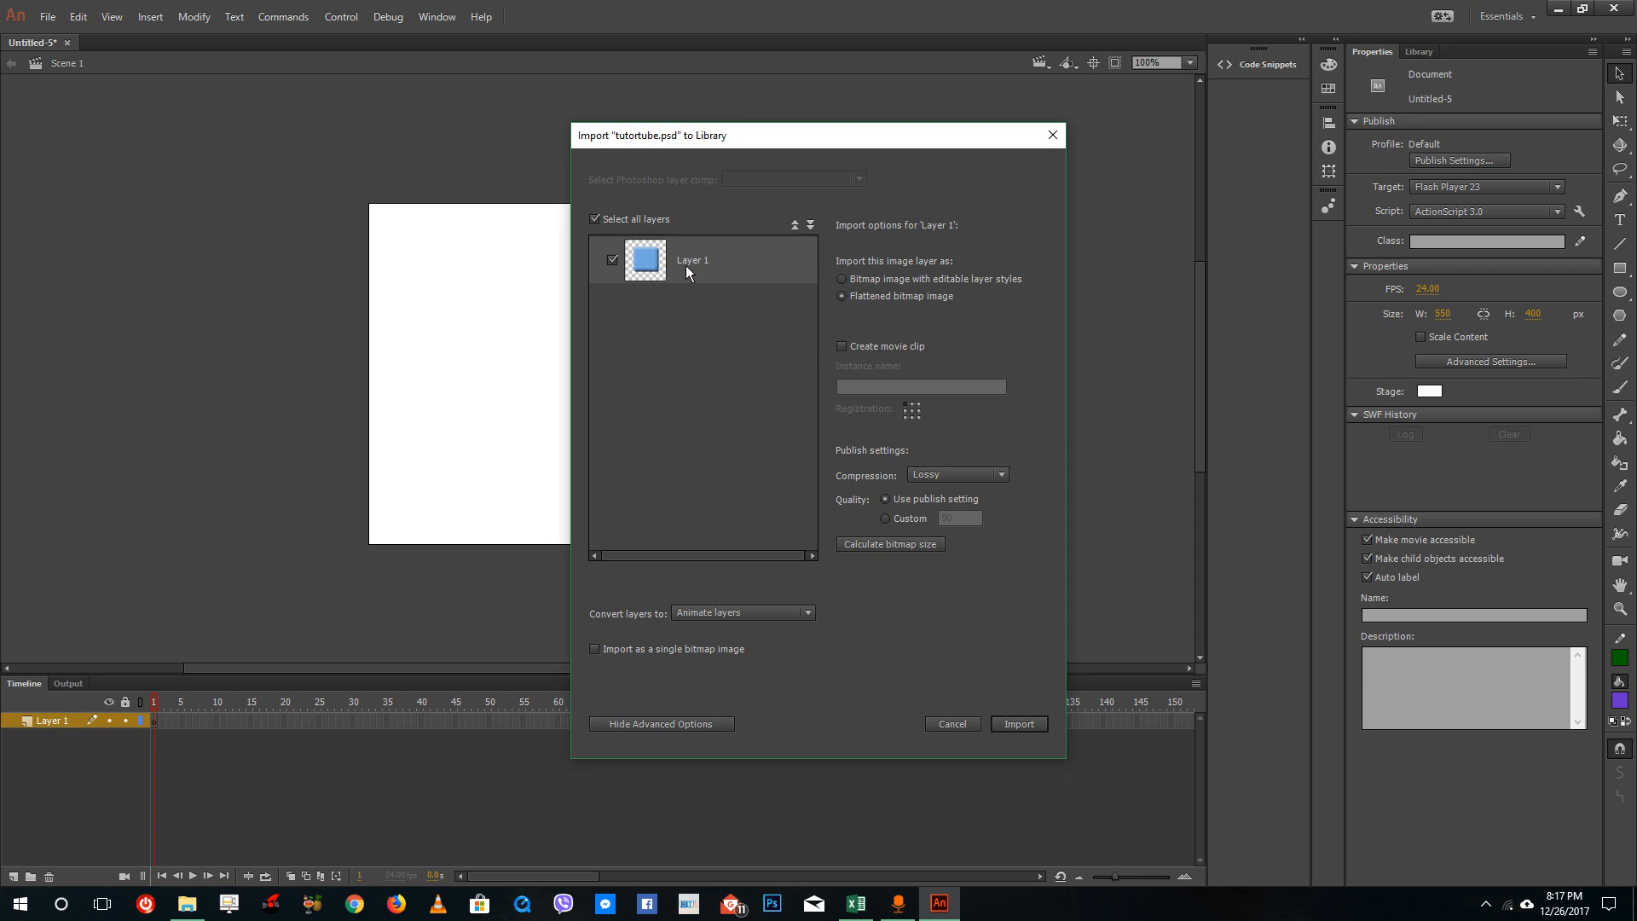
mouse_move(870, 289)
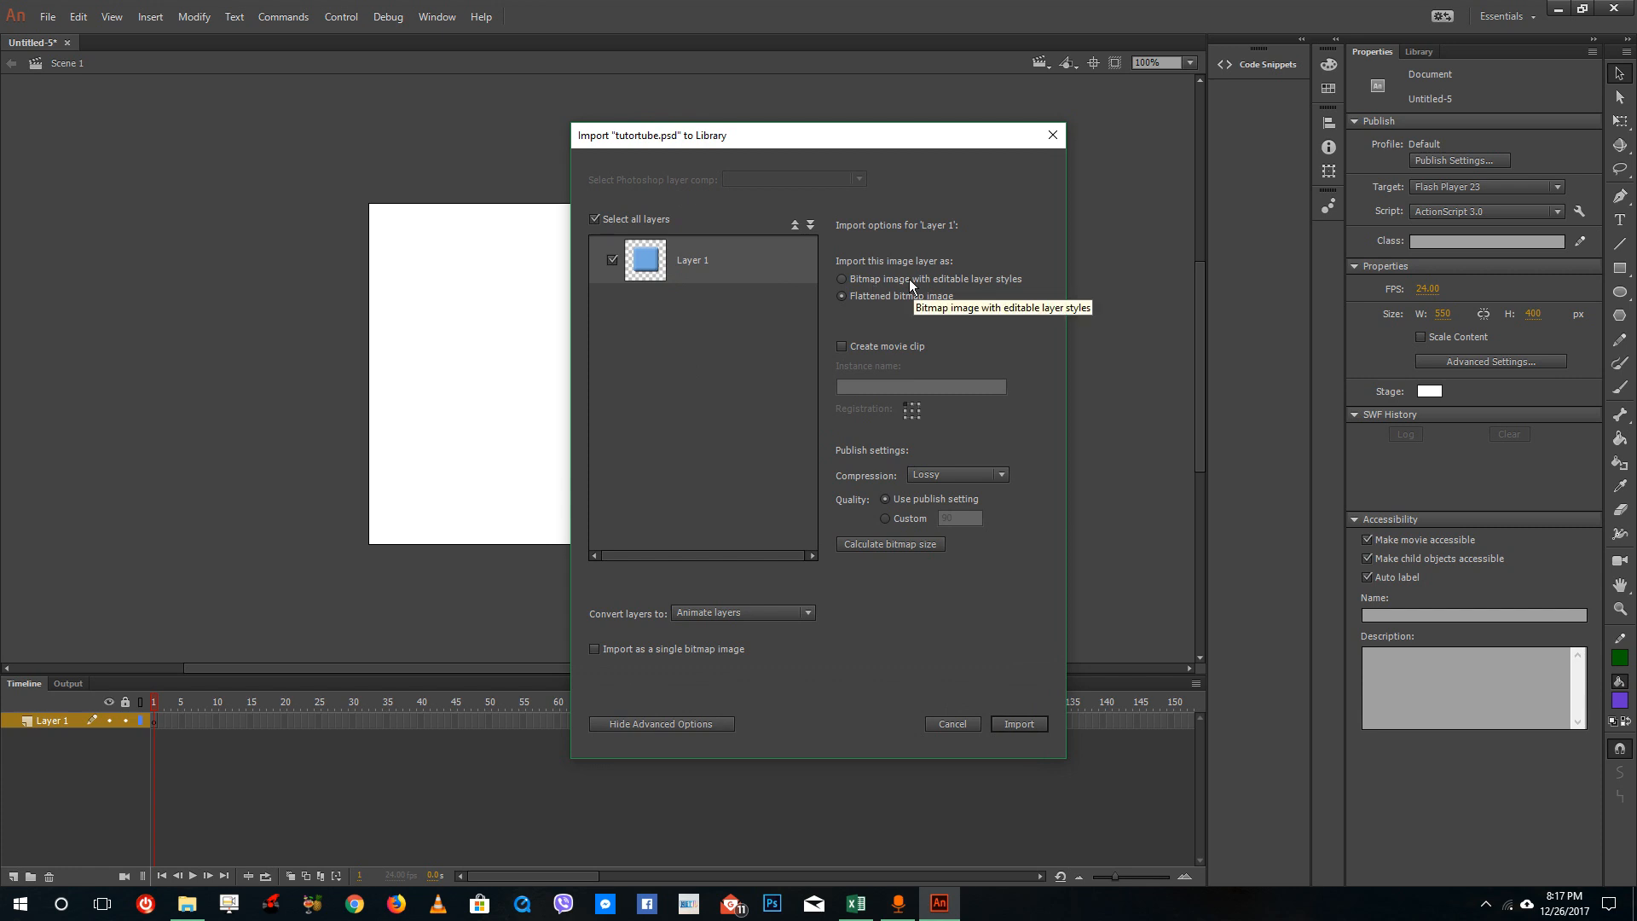
Step: Import tutortube.psd as a flattened bitmap in a movie clip with Lossy compression
click(840, 278)
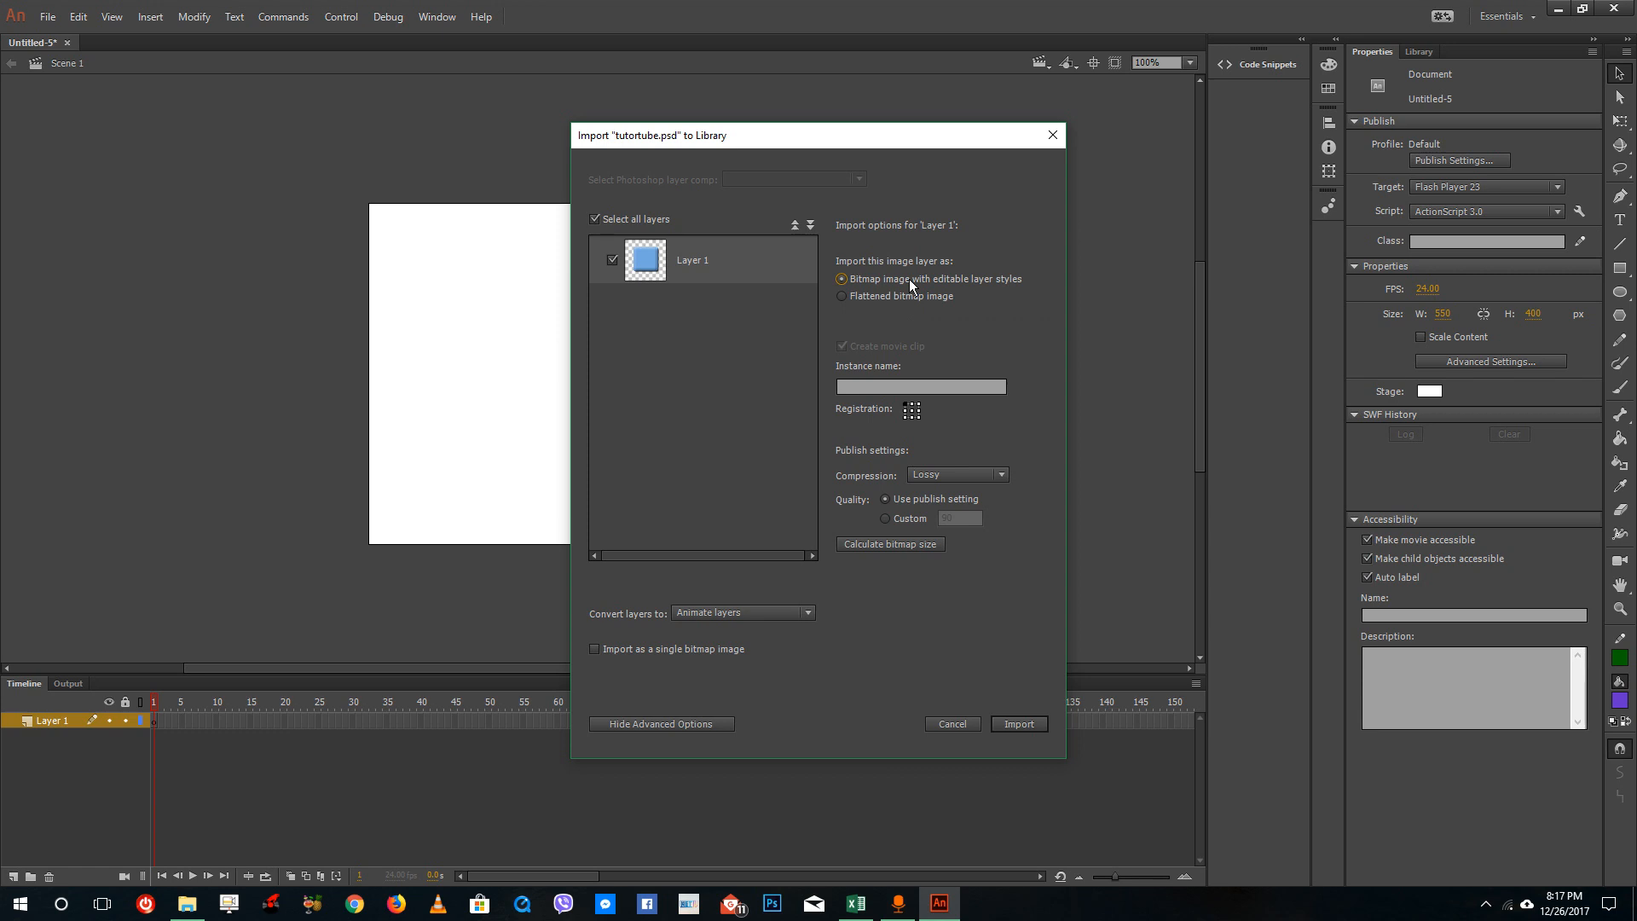
click(841, 295)
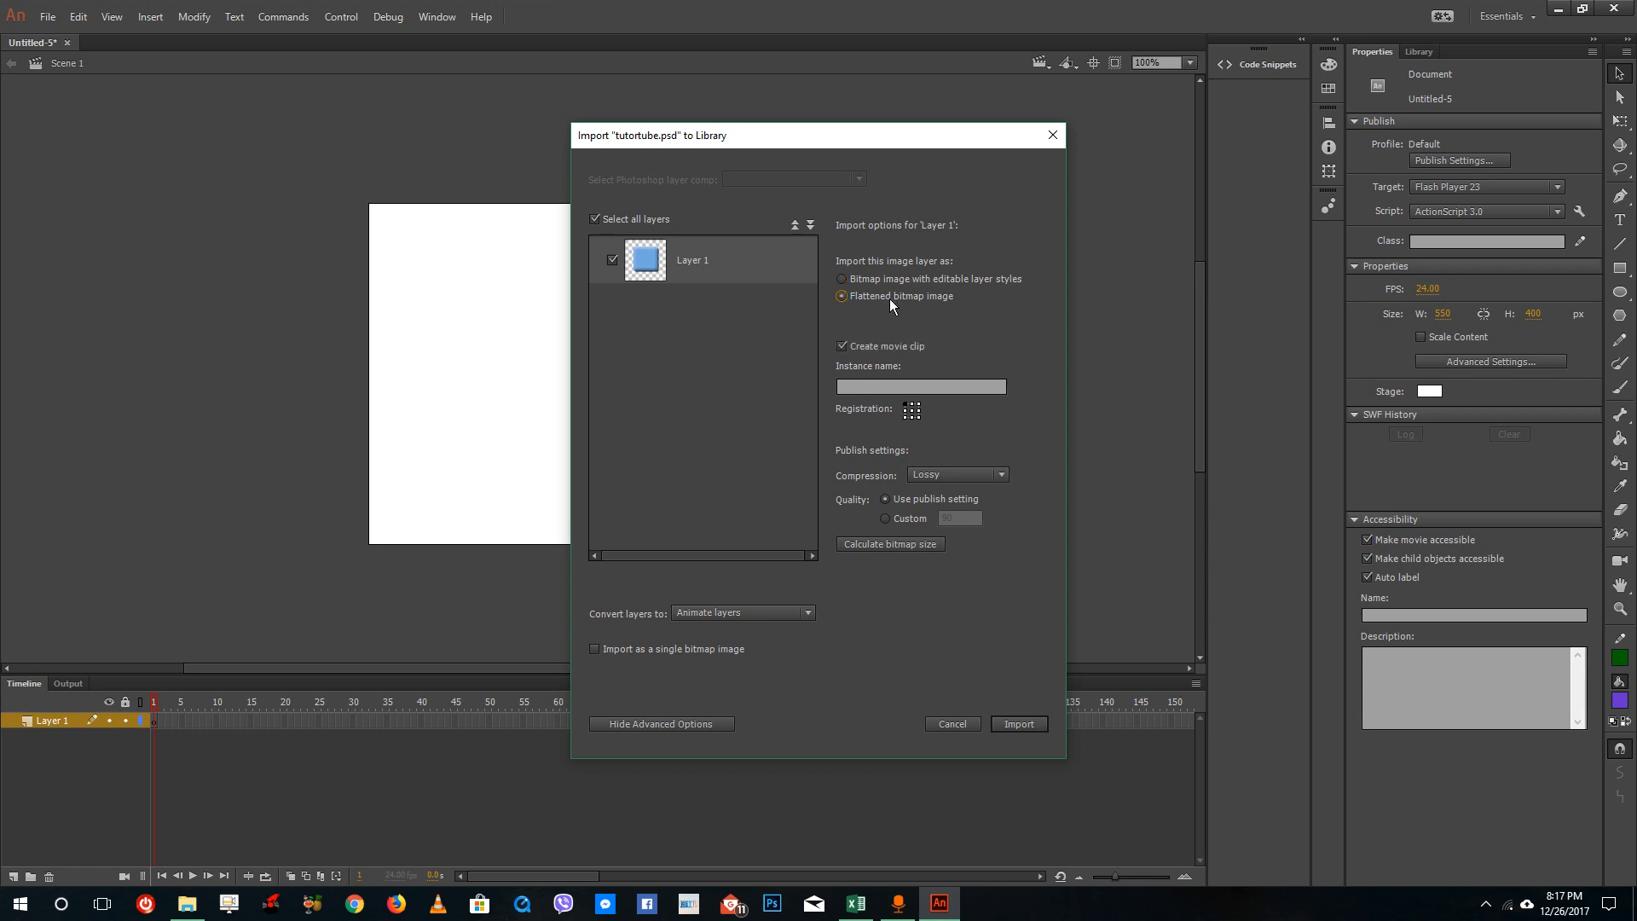
mouse_move(913, 311)
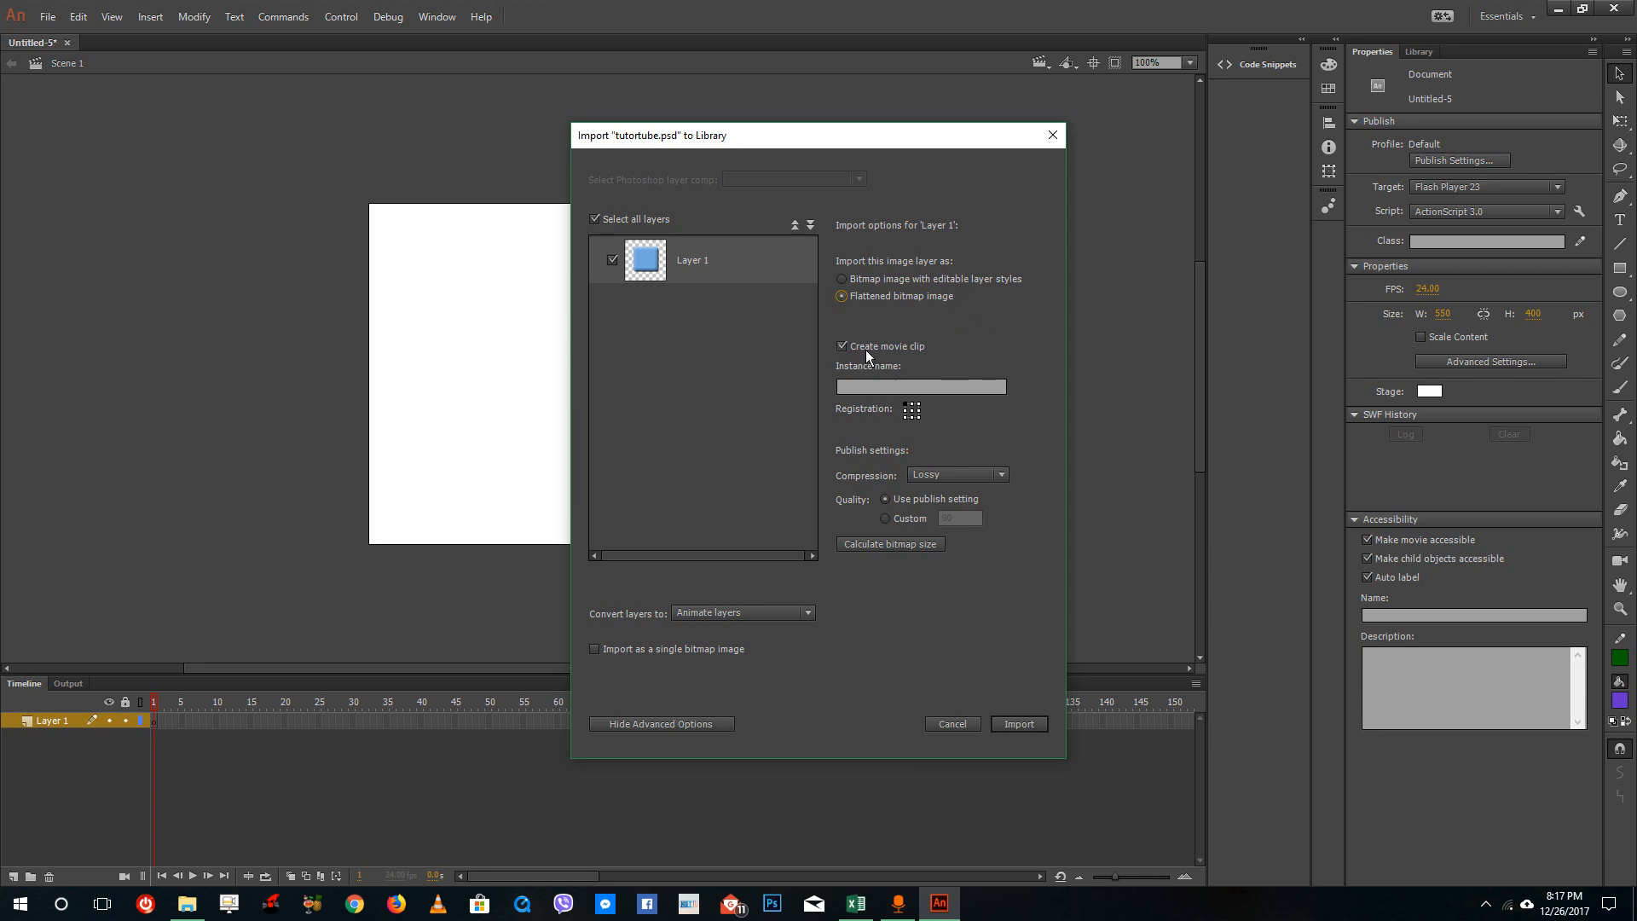
click(998, 476)
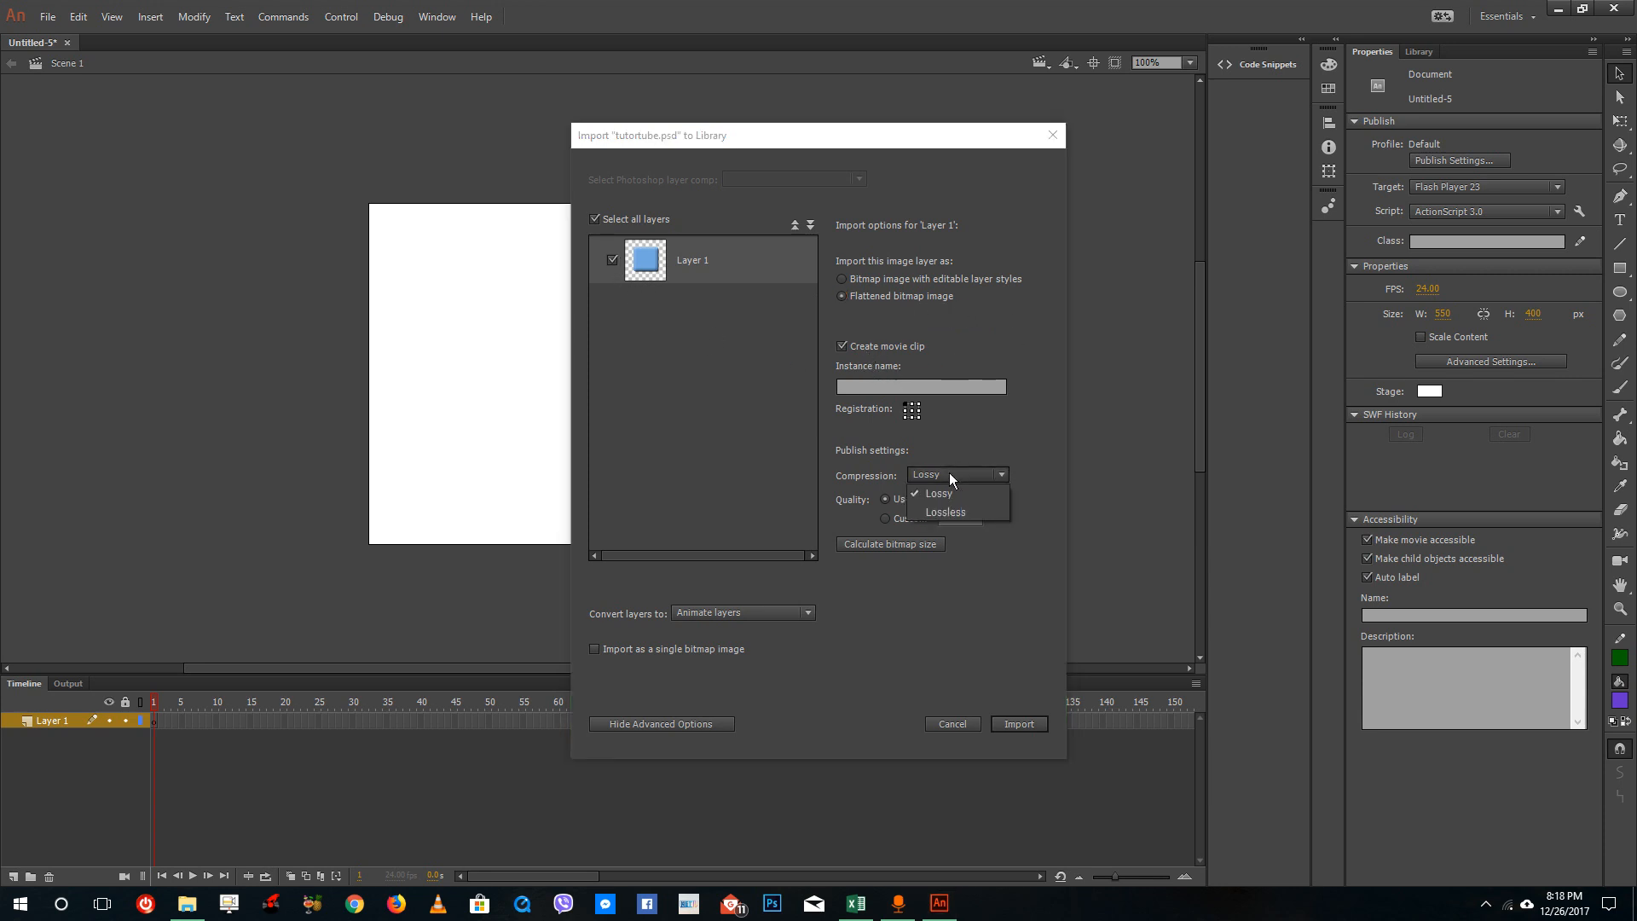
click(936, 493)
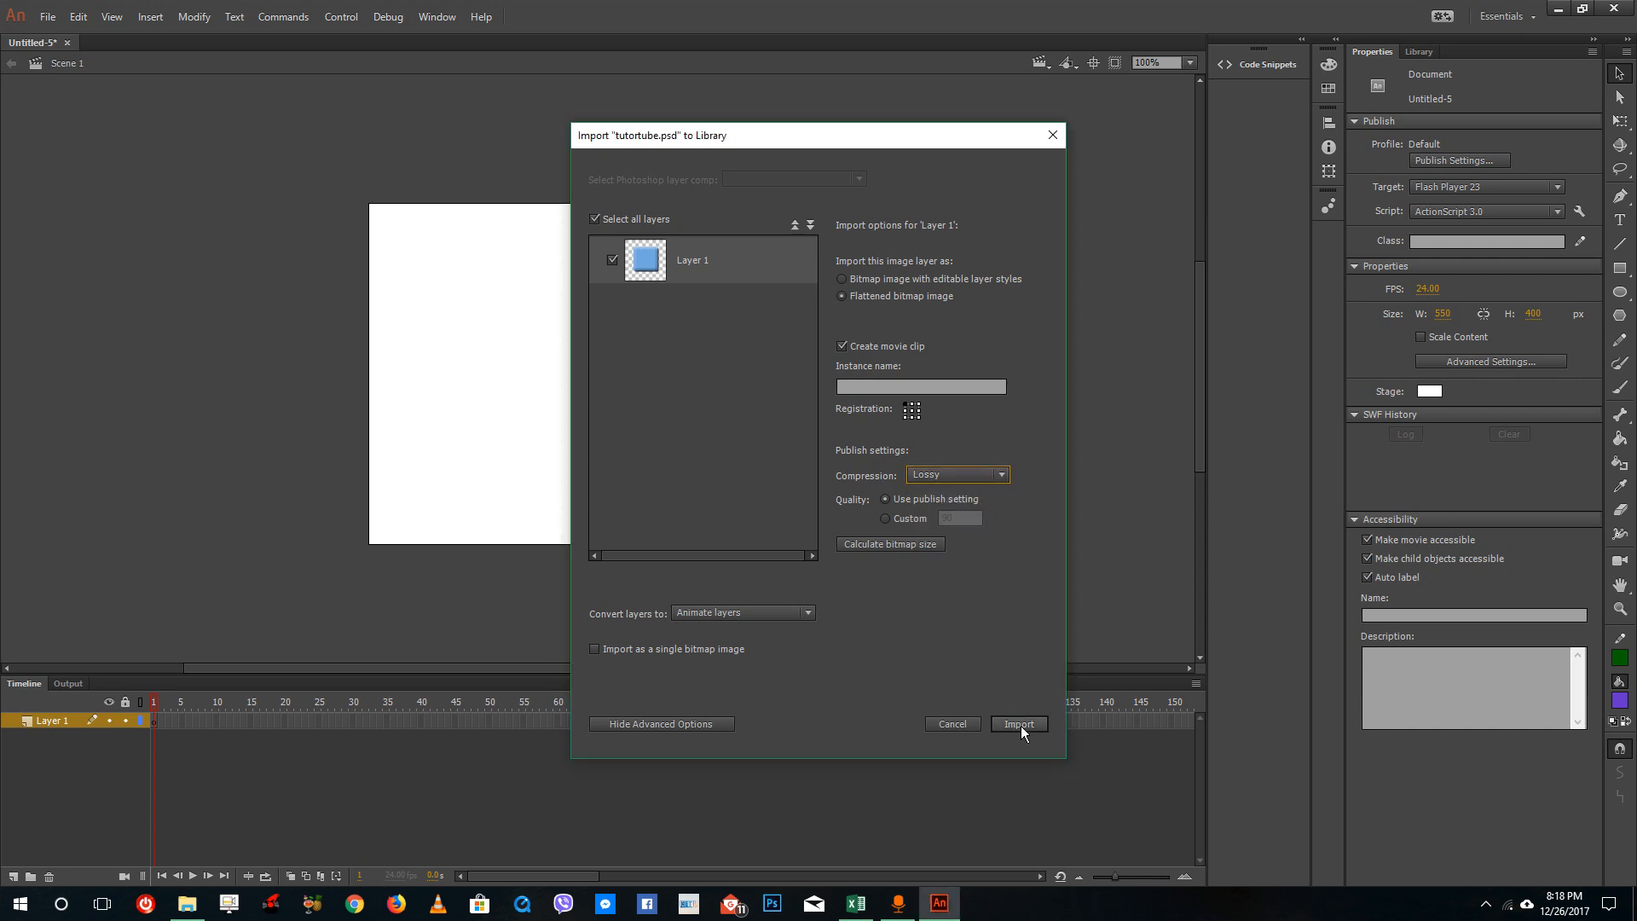
click(1016, 723)
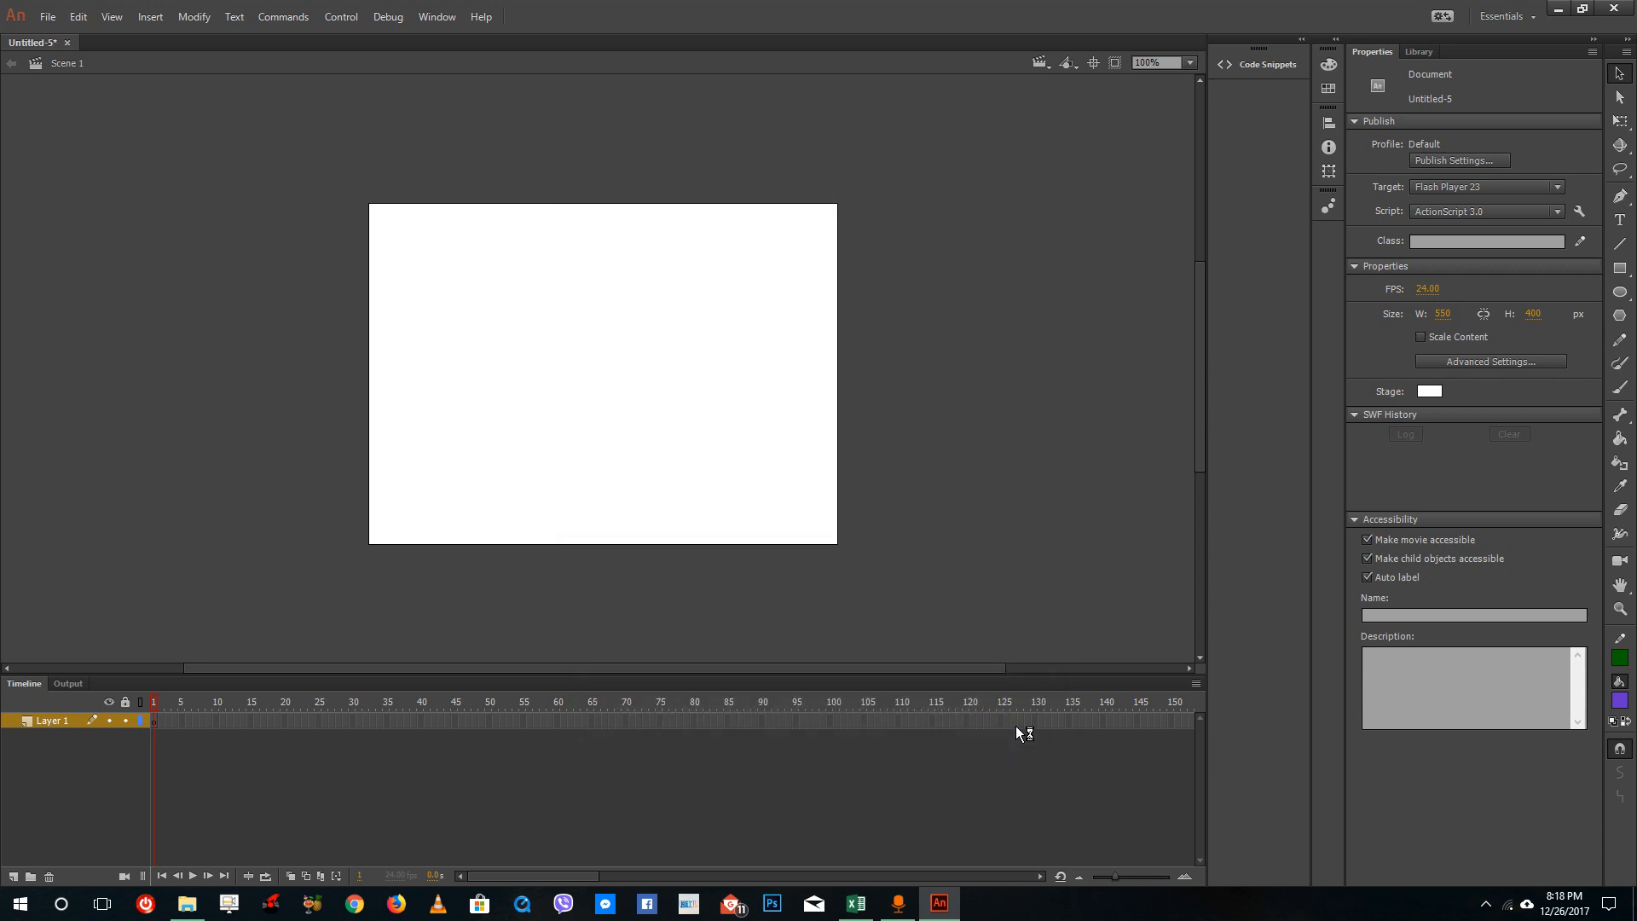
Step: Drag tutortube.psd from the Library onto the upper-left of the stage
click(1419, 51)
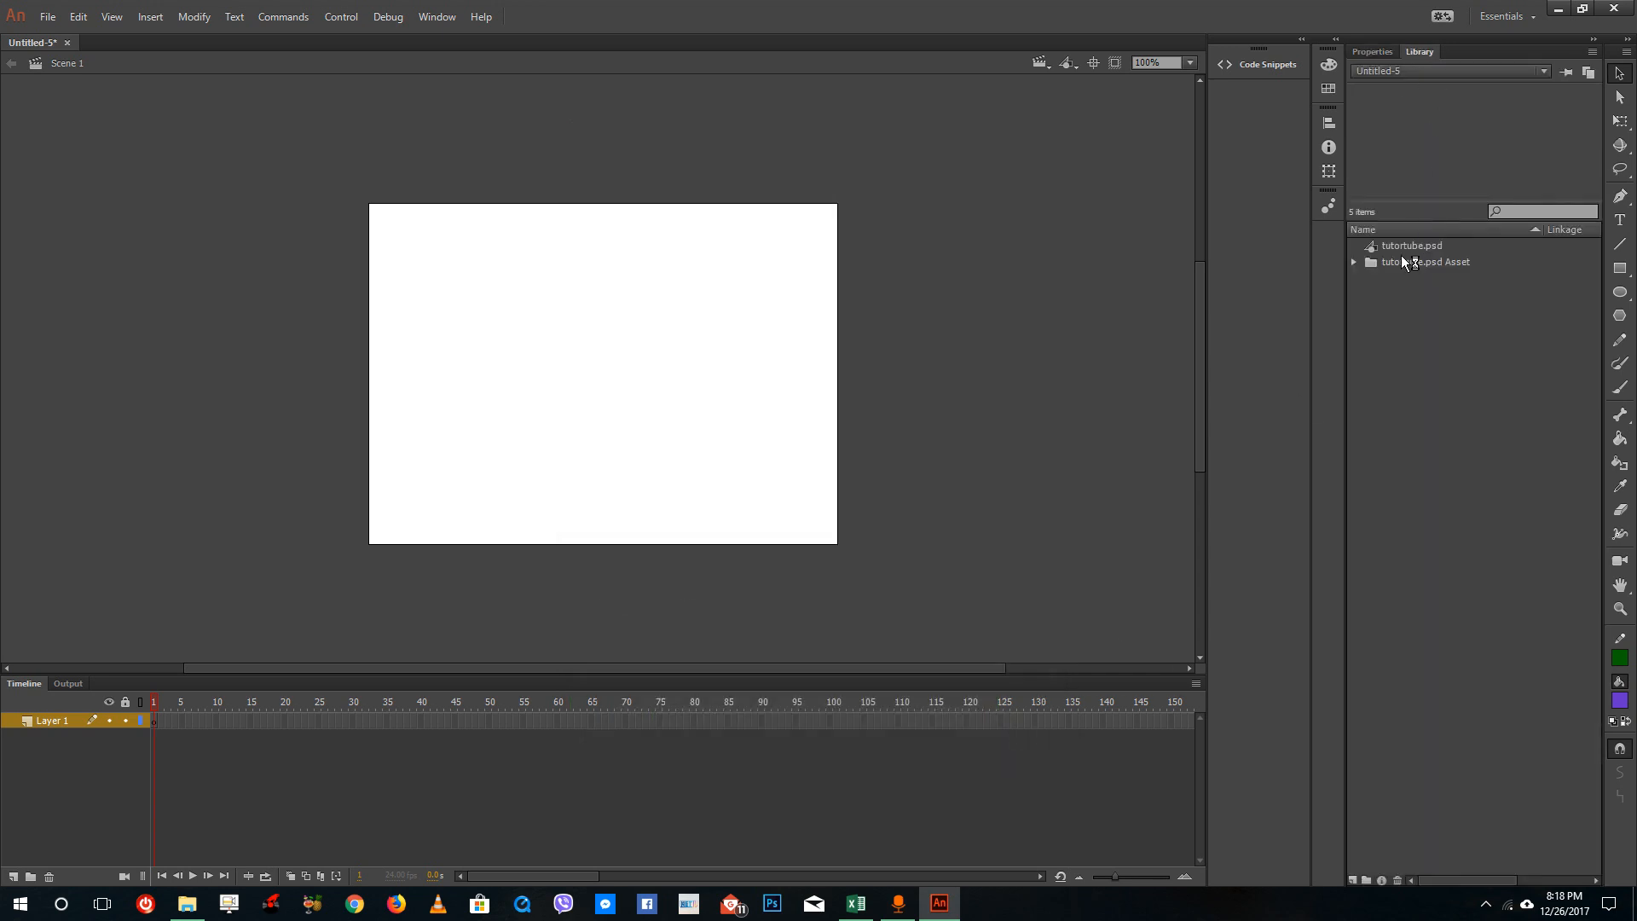
click(1412, 244)
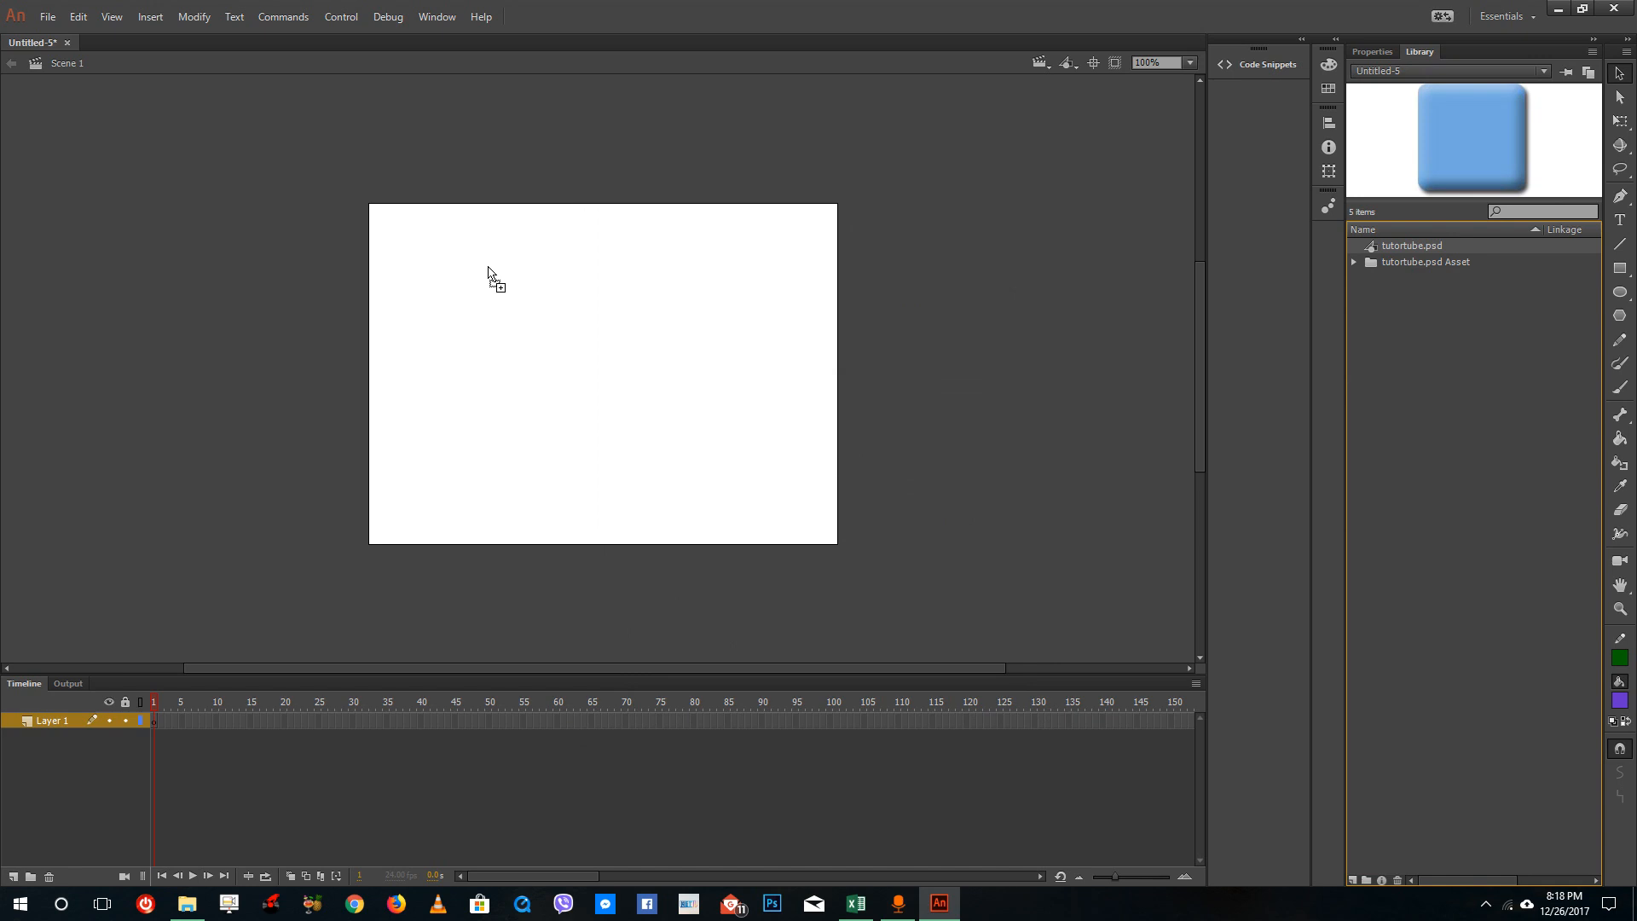
drag(1472, 138, 489, 264)
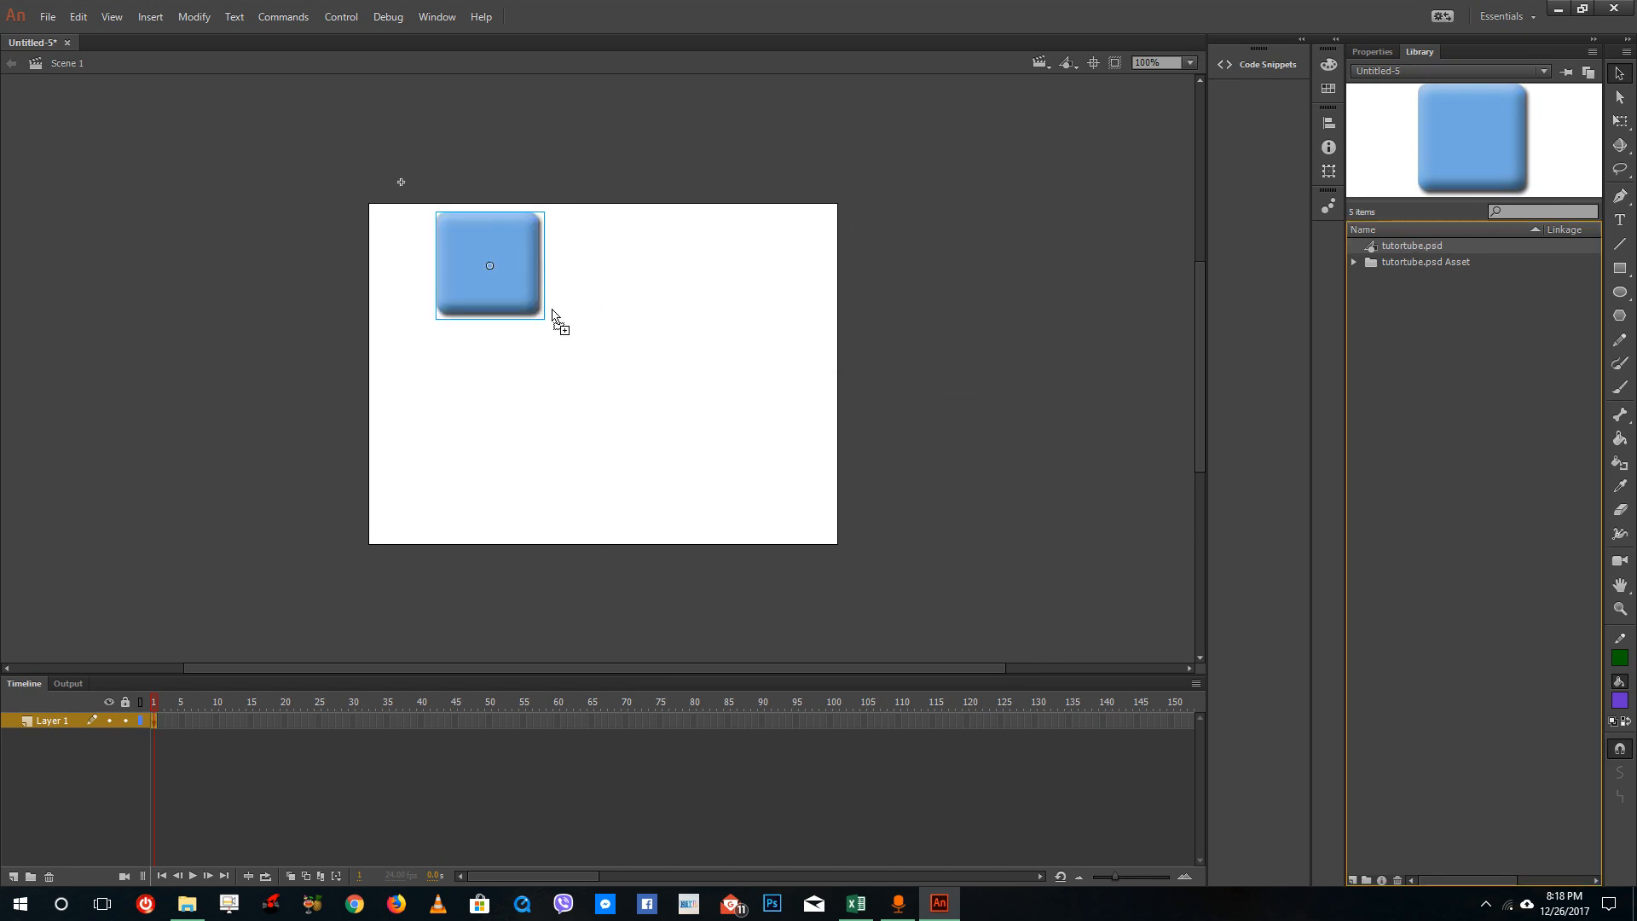